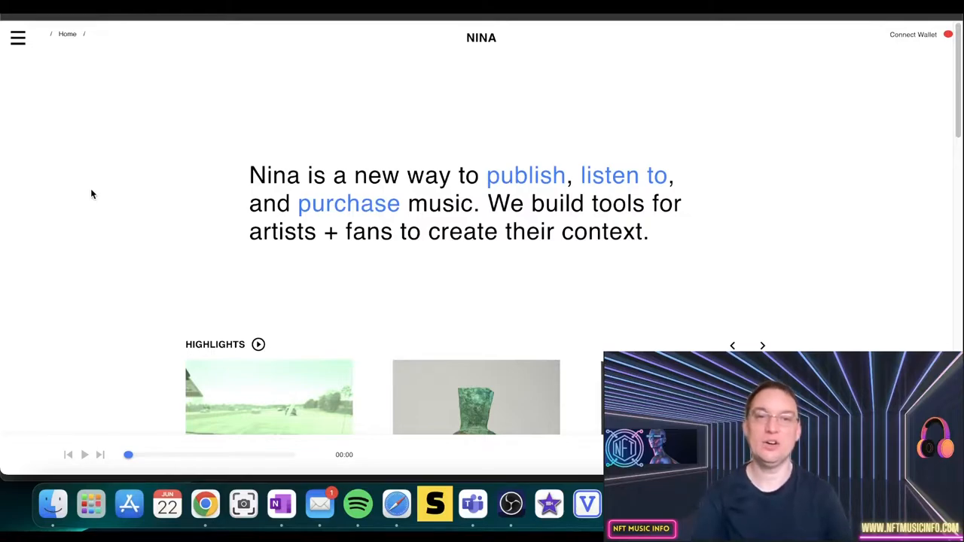
mouse_move(873, 118)
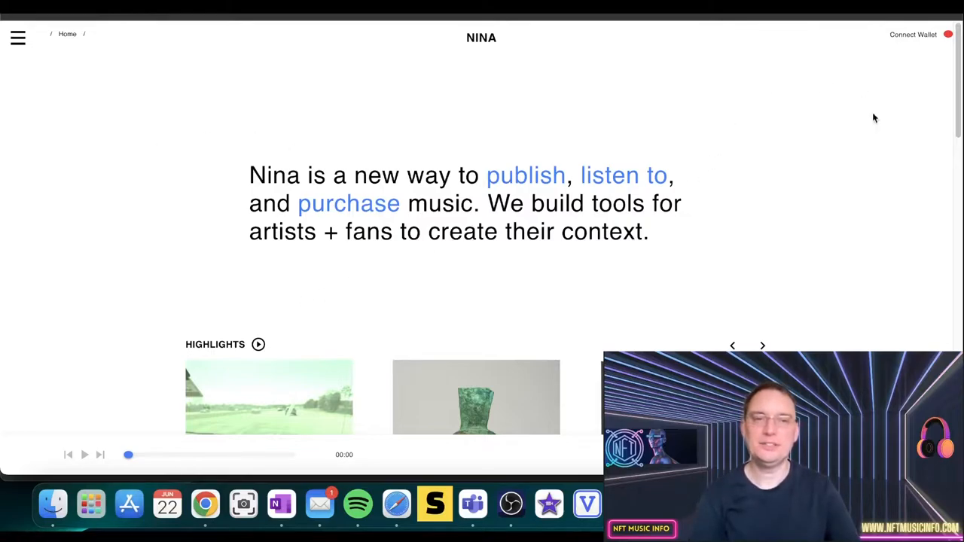
Scroll the Nina home page past Highlights down to How It Works.
scroll("down", 3)
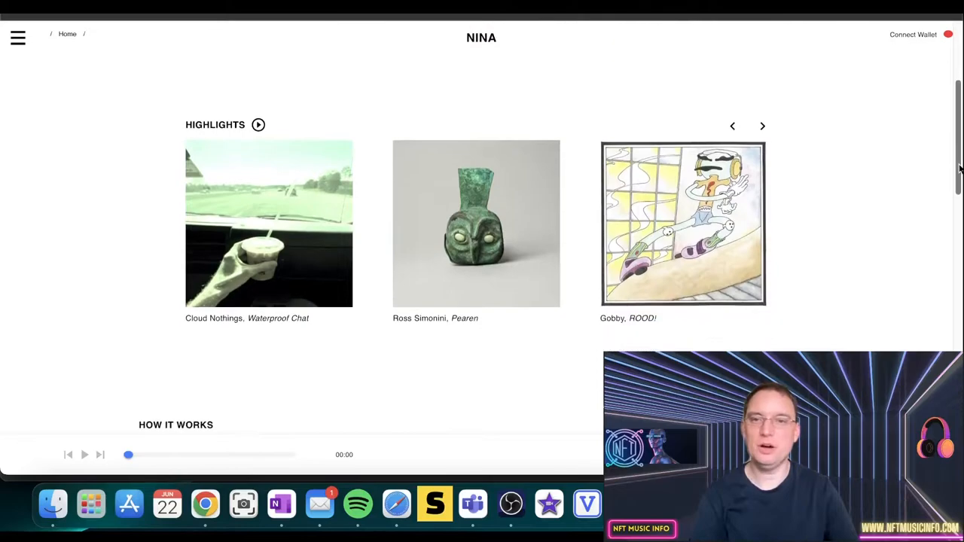
mouse_move(911, 146)
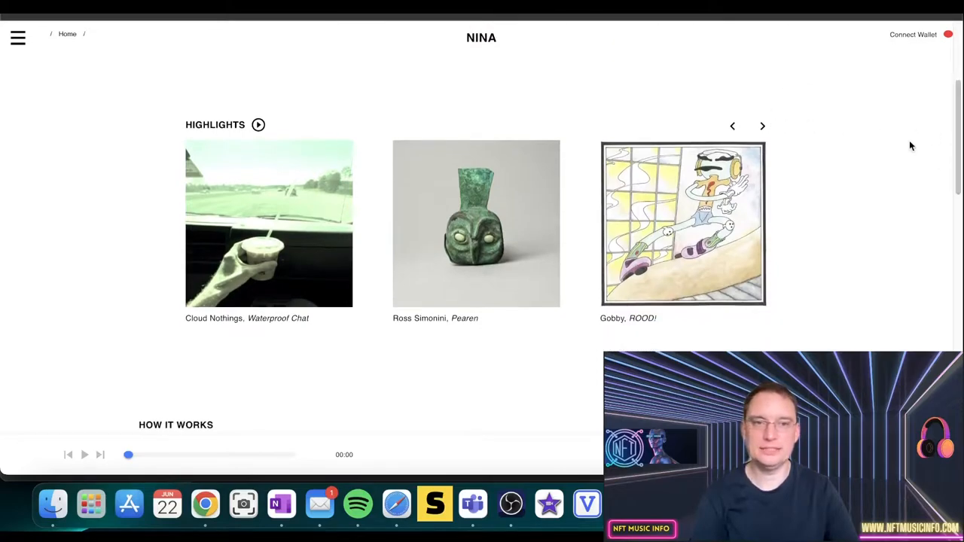
scroll("down", 3)
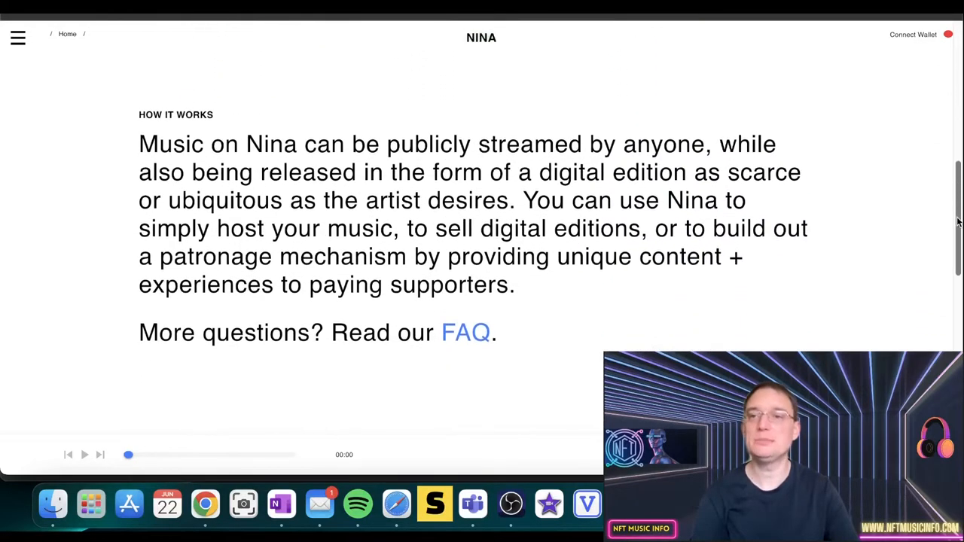
scroll("down", 3)
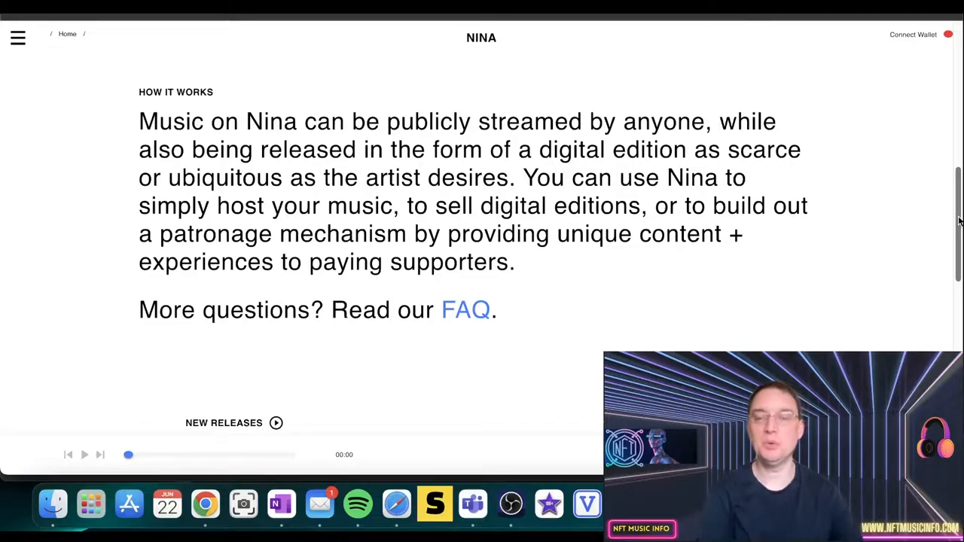
Scroll past New Releases to the one-time ~$4 fee explanation and Start exploring link.
scroll("down", 3)
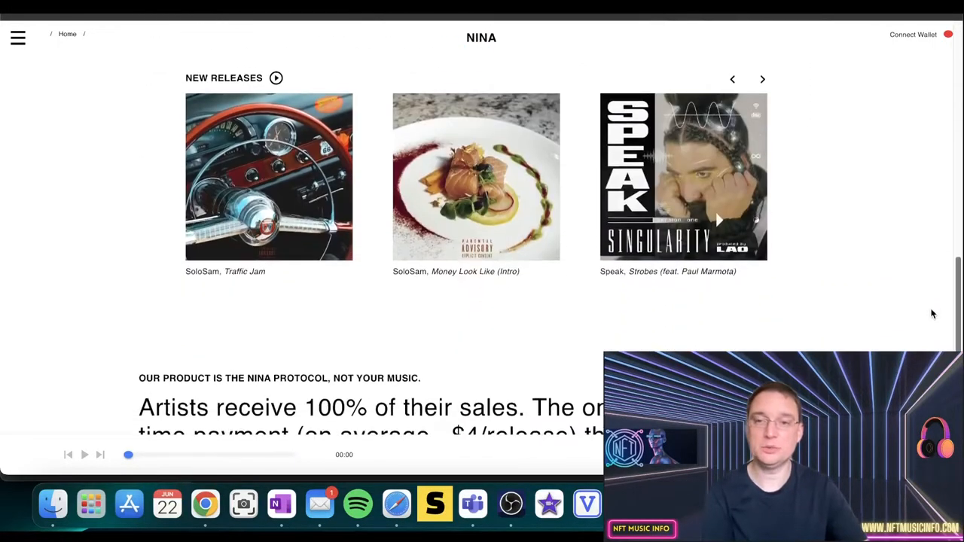
scroll("down", 3)
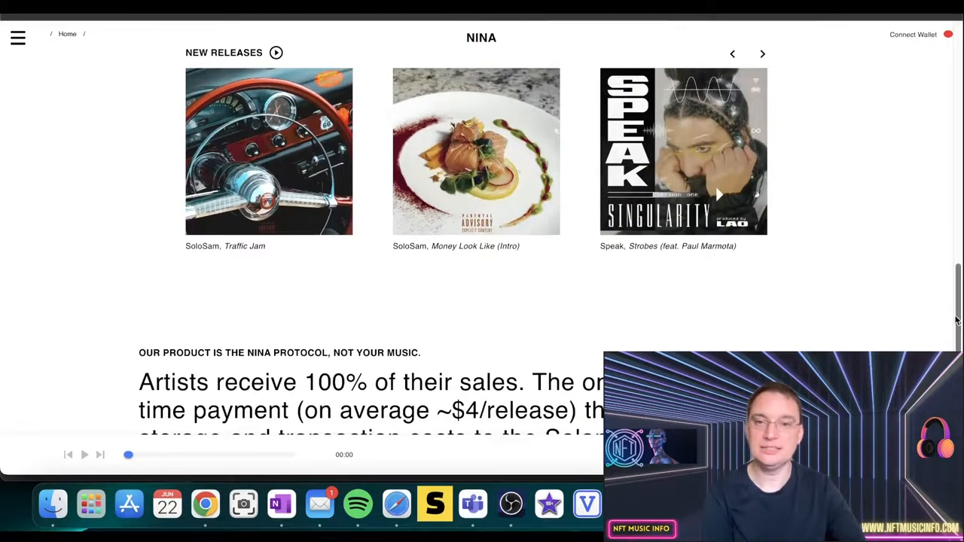
scroll("down", 3)
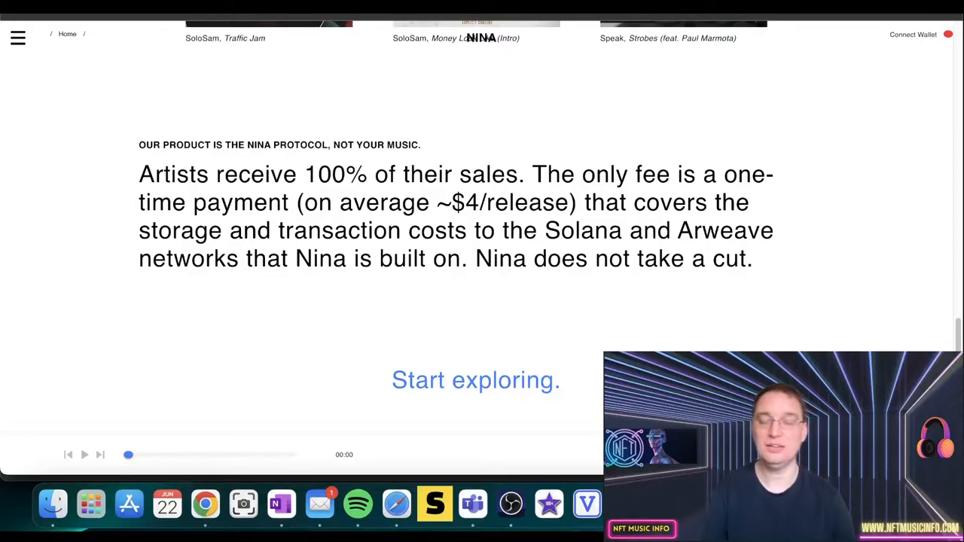
mouse_move(67, 473)
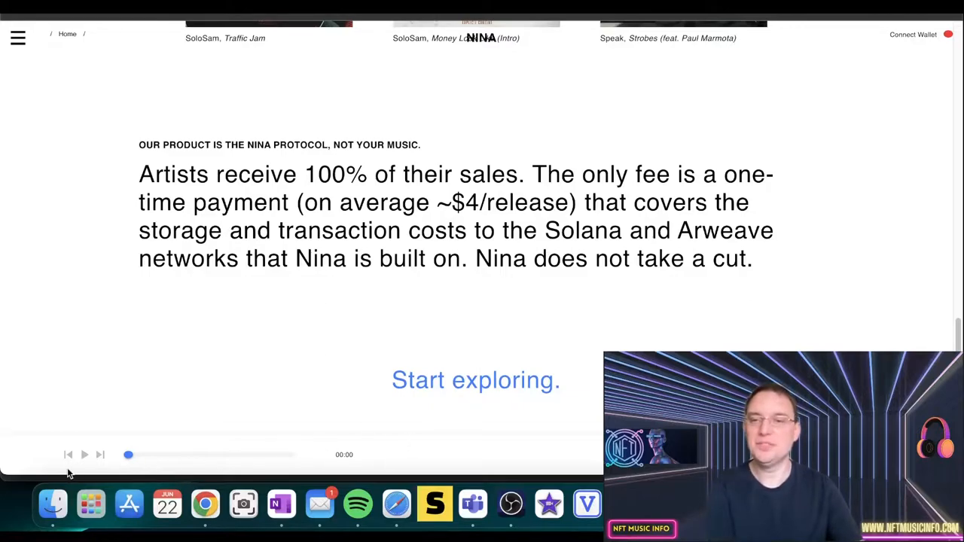
mouse_move(243, 445)
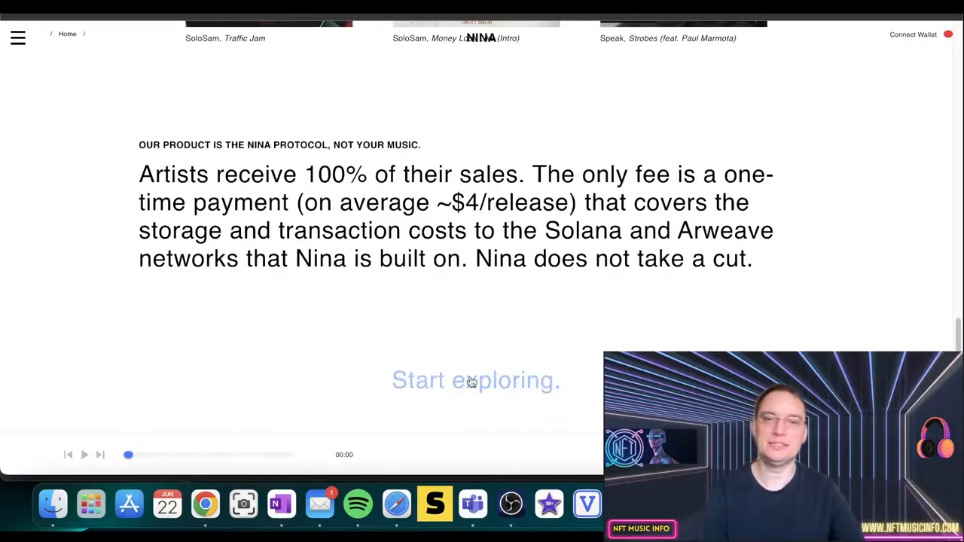
Open the full releases catalogue and scroll the grid to frex's Ellis Dee.
left_click(475, 381)
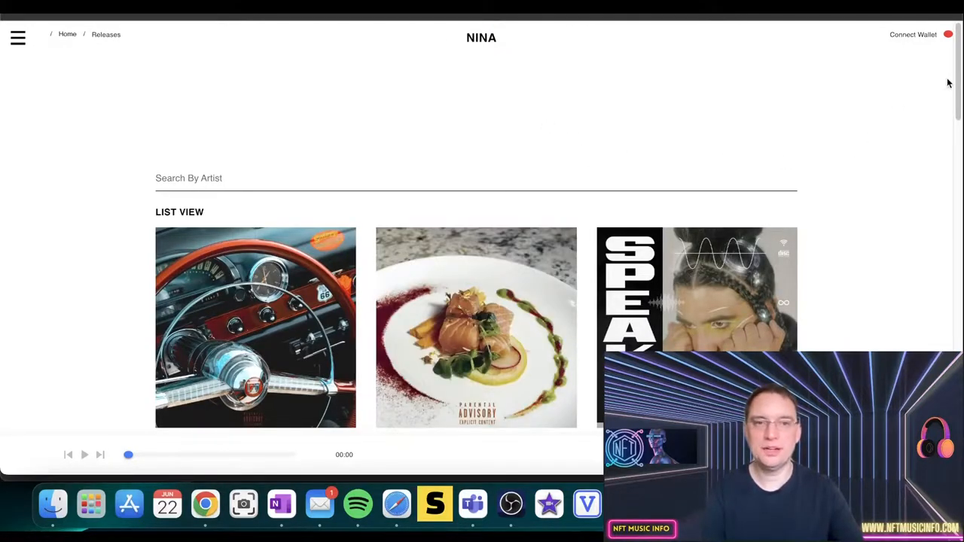
scroll("down", 3)
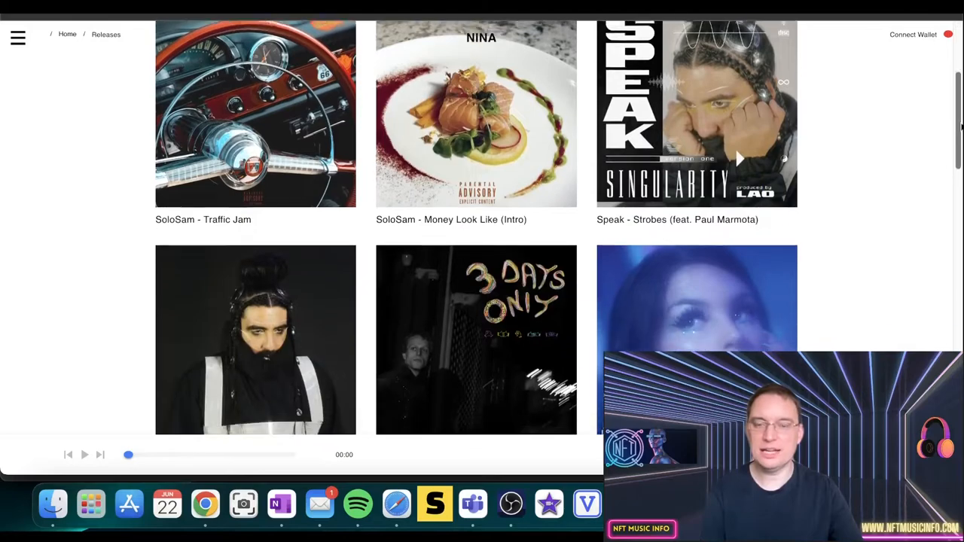
scroll("down", 3)
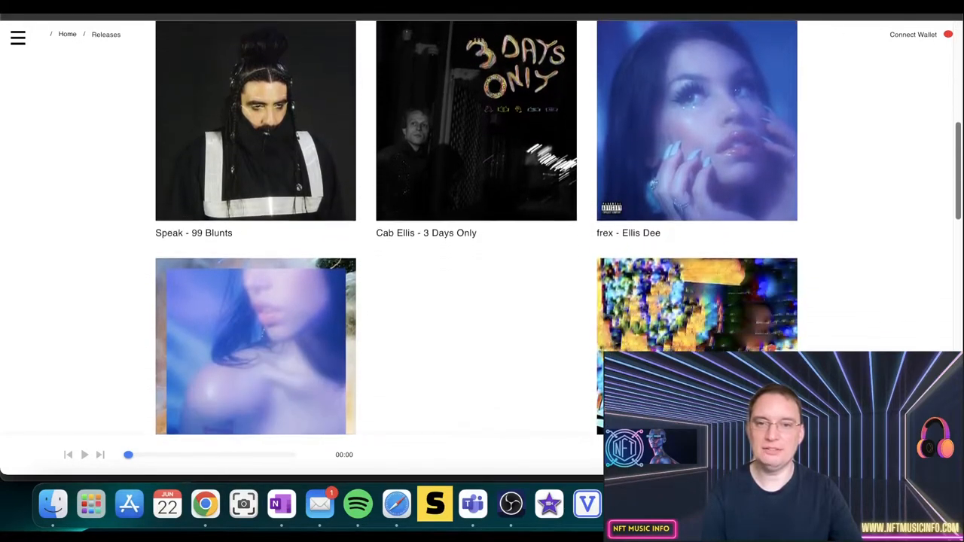
scroll("down", 3)
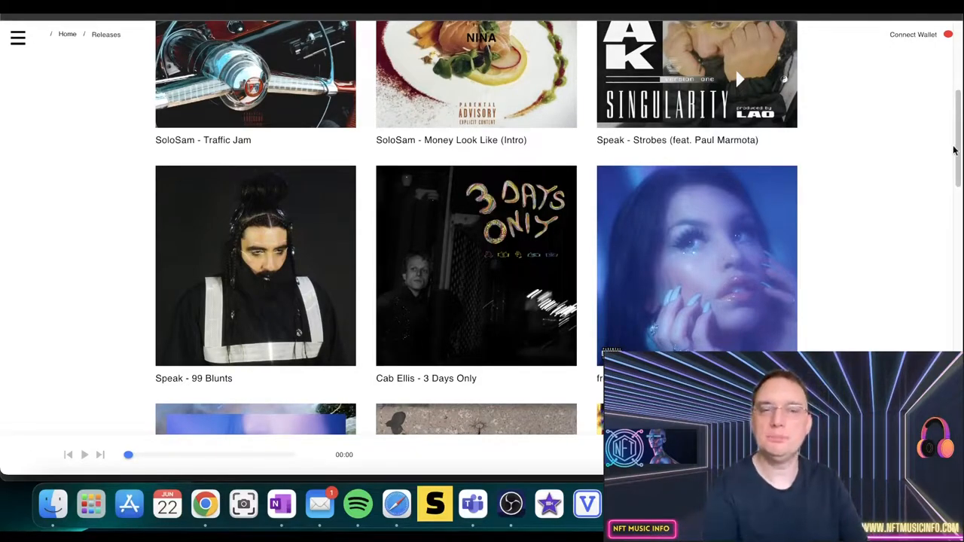
scroll("down", 3)
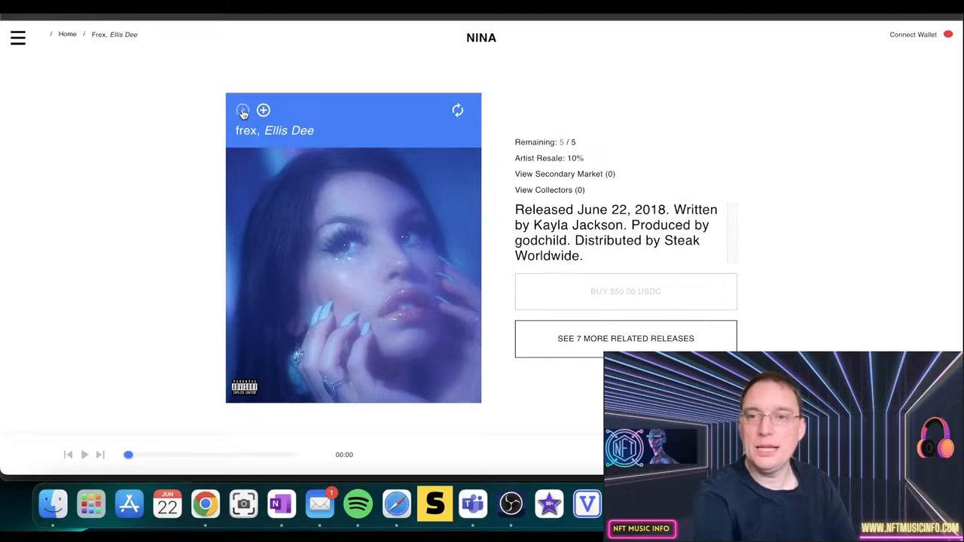
Play Ellis Dee, then open and dismiss the repost options requiring a wallet.
left_click(242, 110)
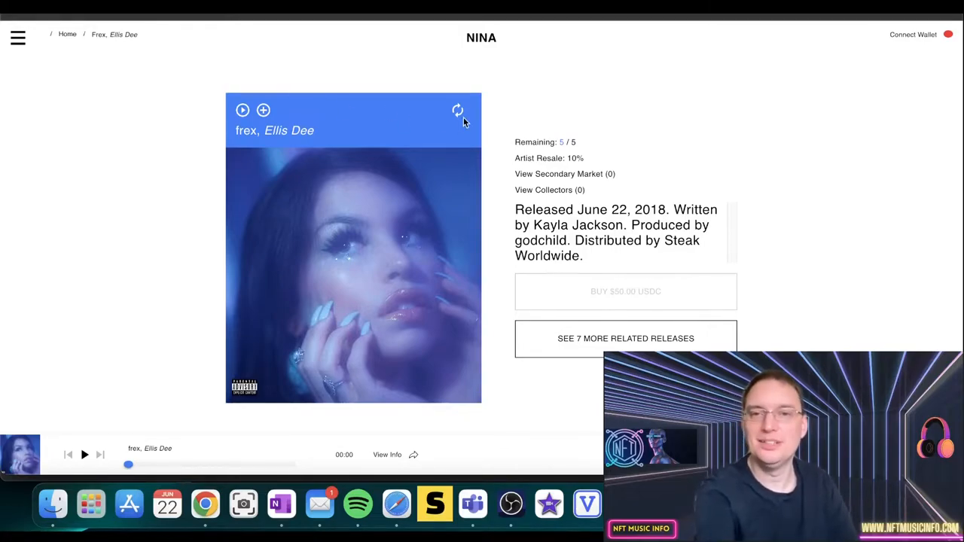
left_click(458, 110)
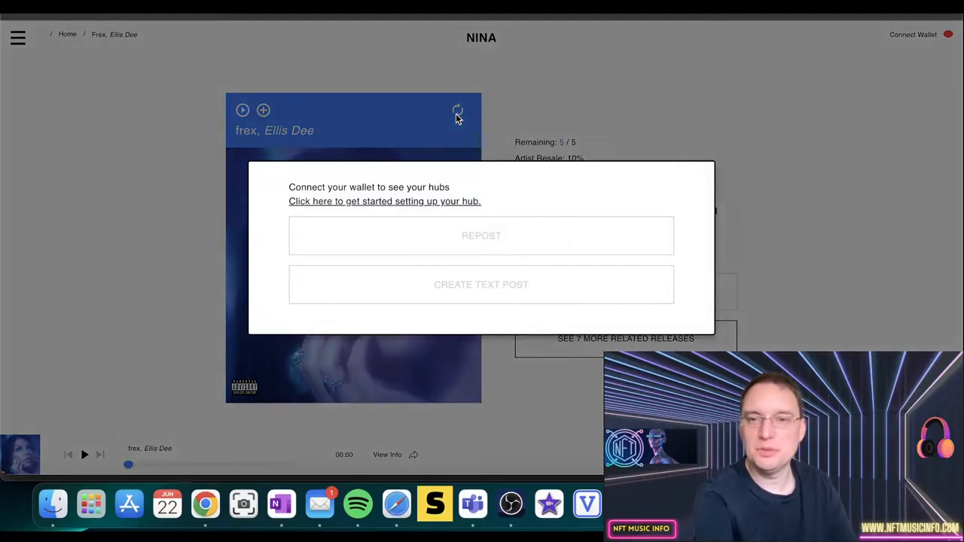
mouse_move(426, 187)
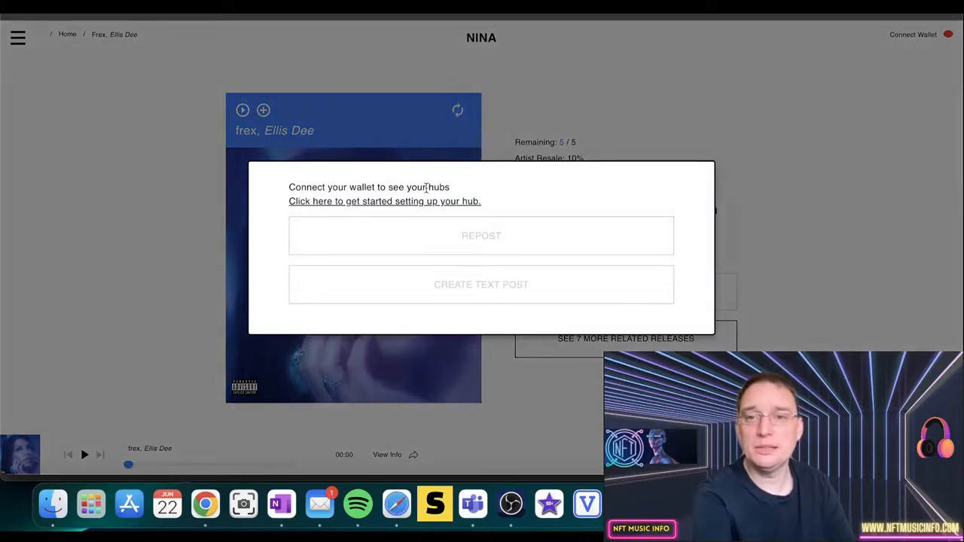
left_click(557, 104)
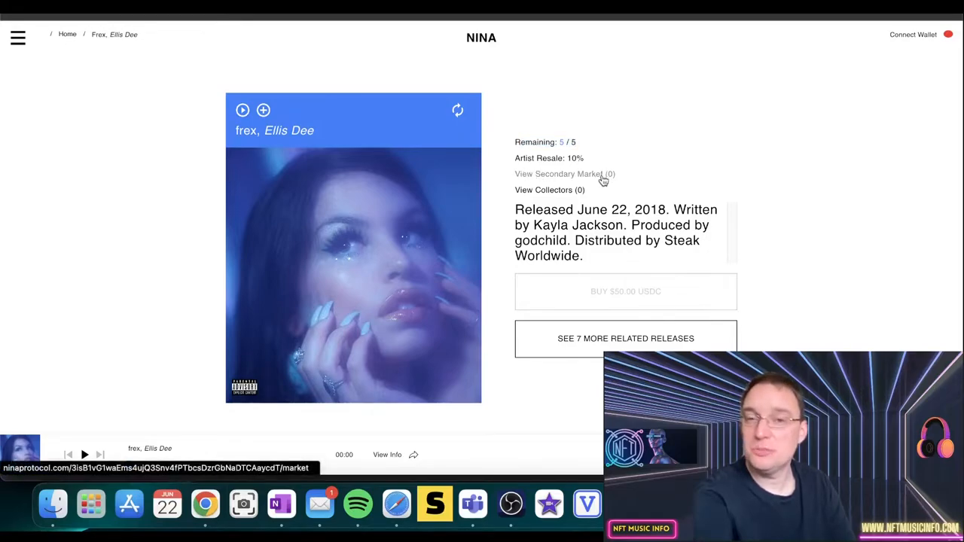
mouse_move(527, 160)
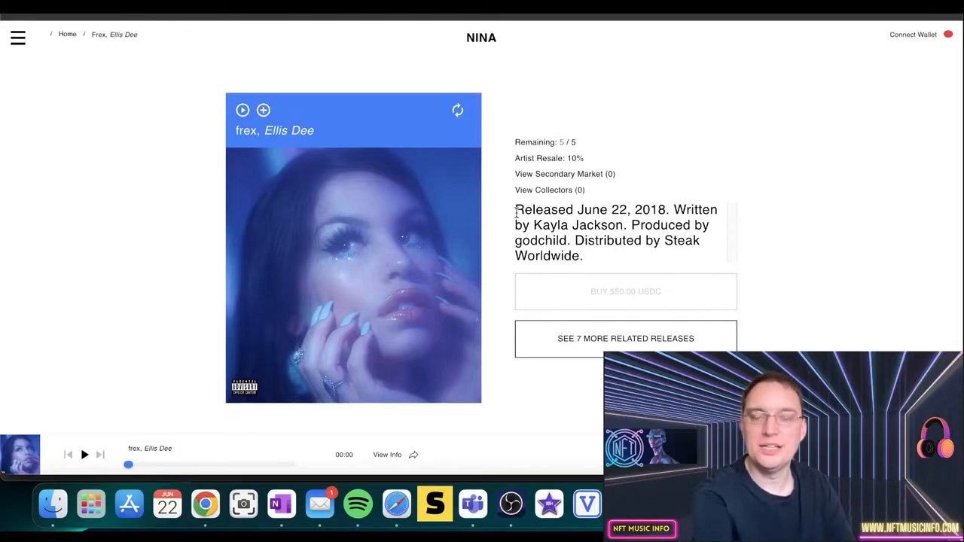
left_click_drag(516, 209, 648, 224)
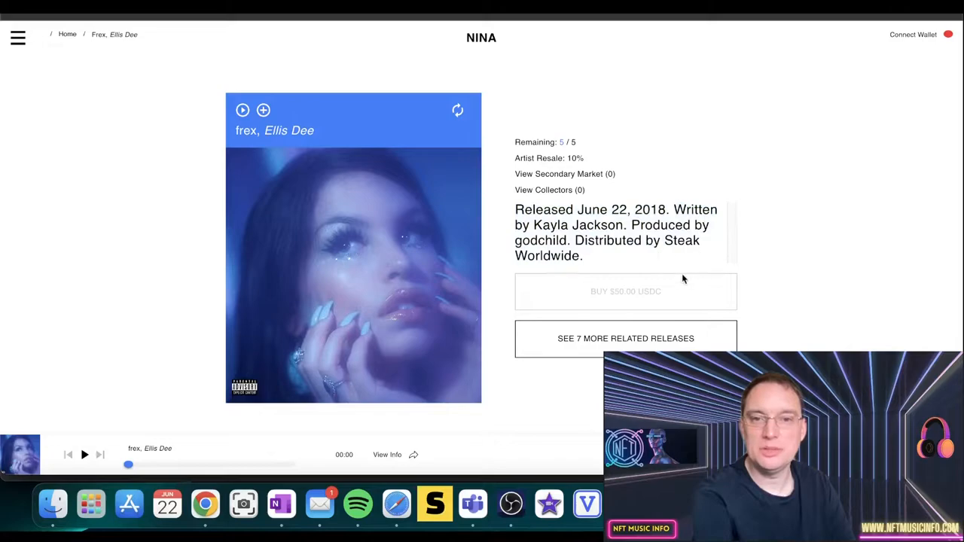
mouse_move(693, 320)
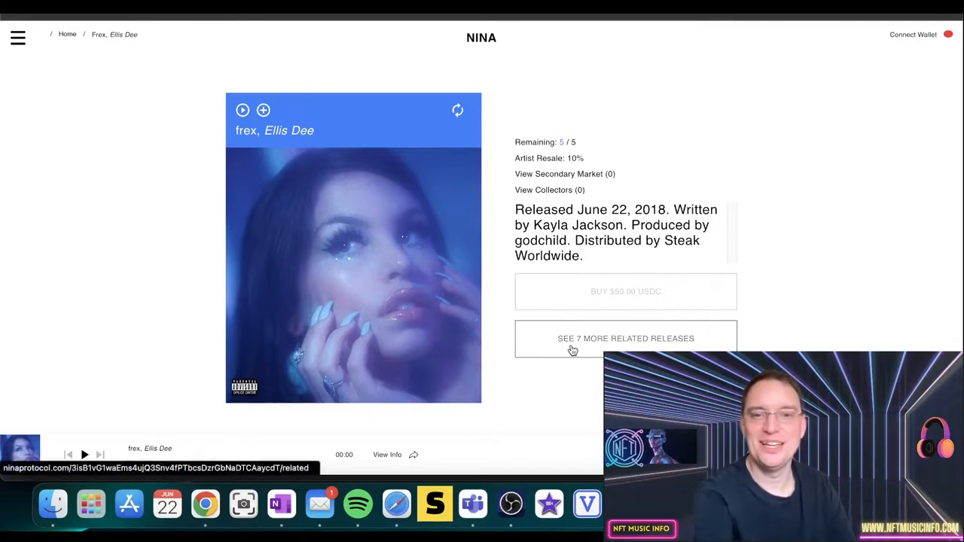
Browse Ellis Dee's 7 related releases, then switch the catalogue to List View.
left_click(625, 339)
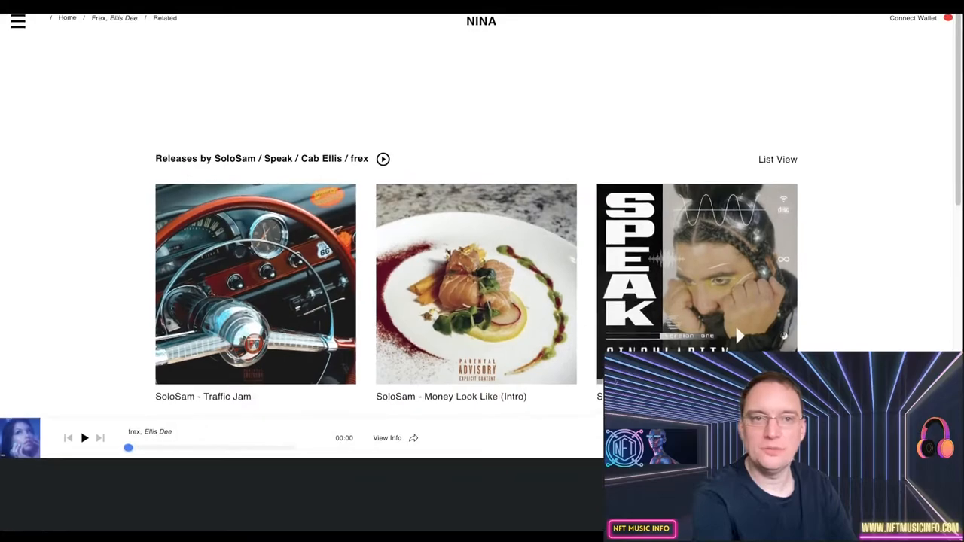
scroll("down", 3)
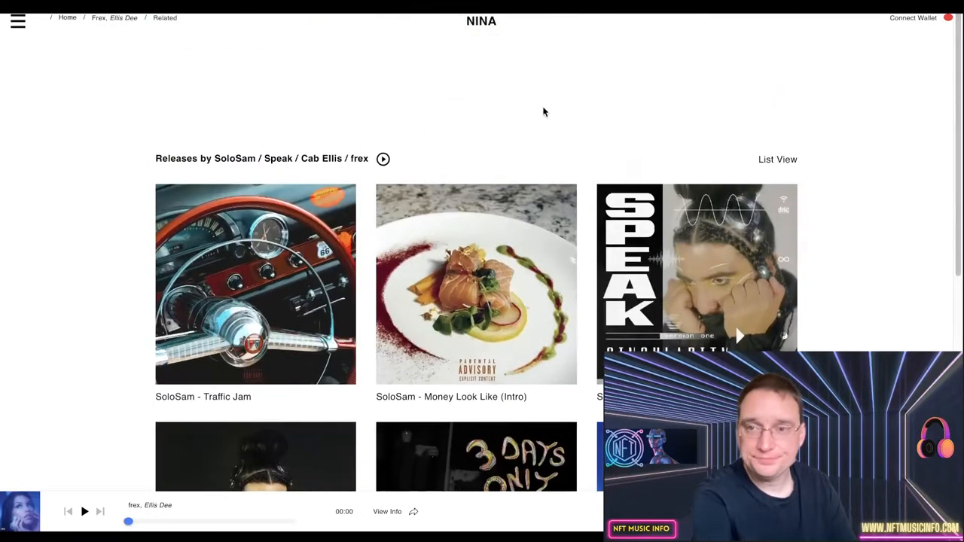
left_click(17, 21)
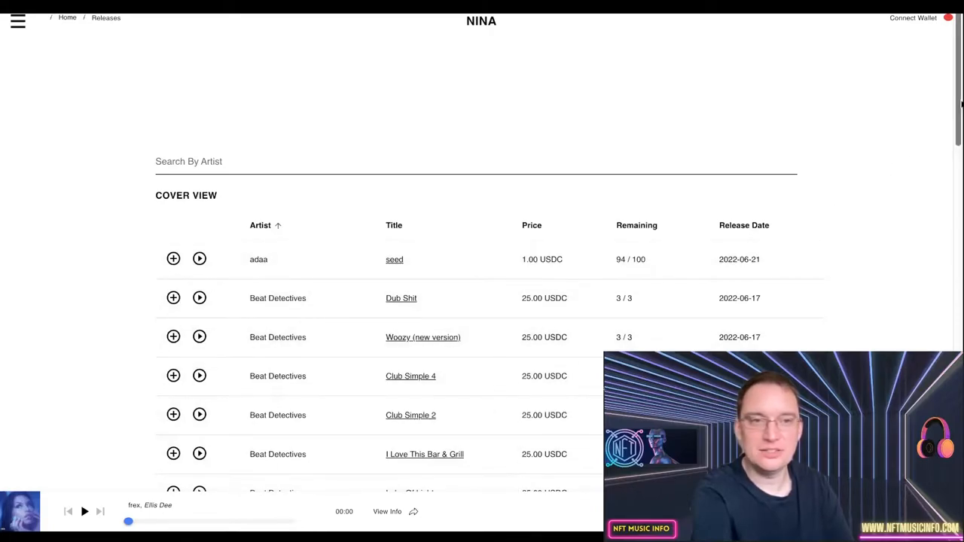
scroll("down", 3)
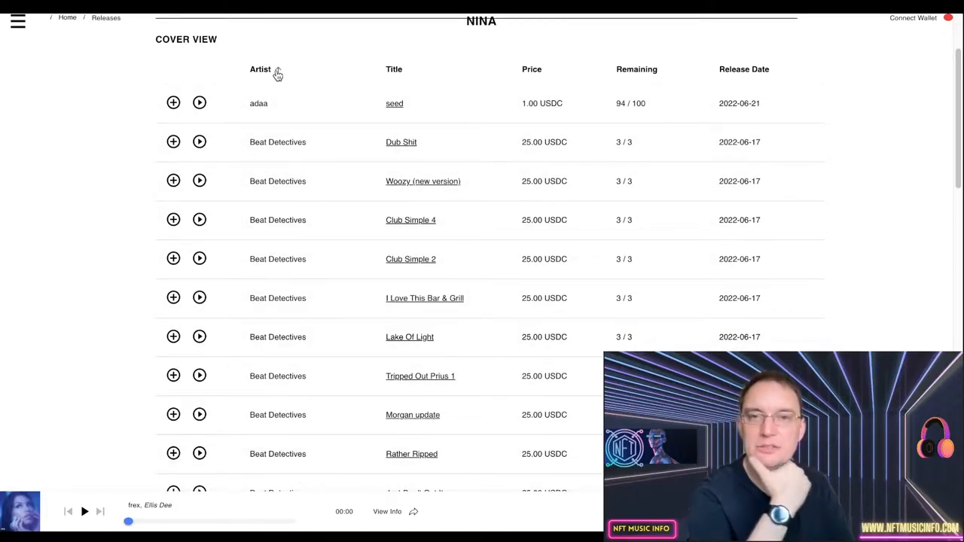
left_click(259, 68)
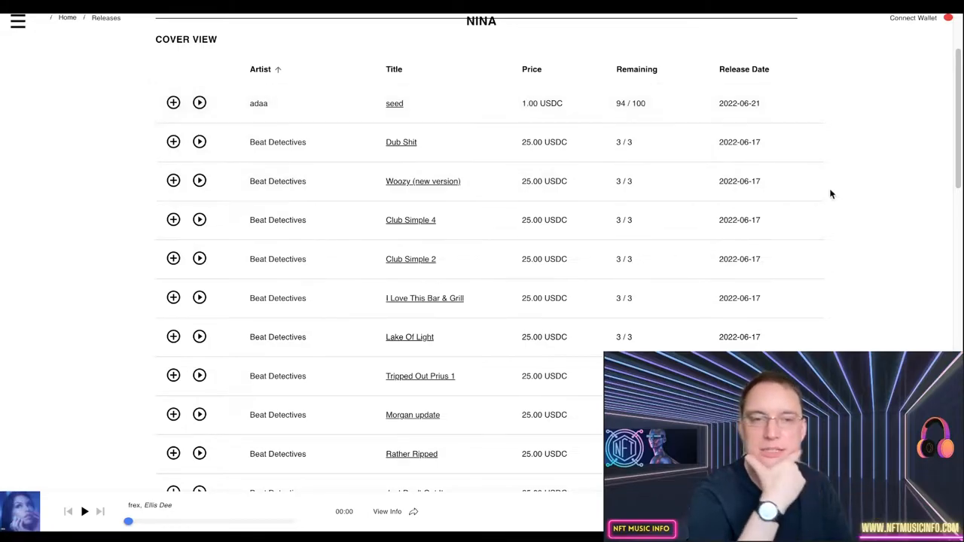
mouse_move(731, 174)
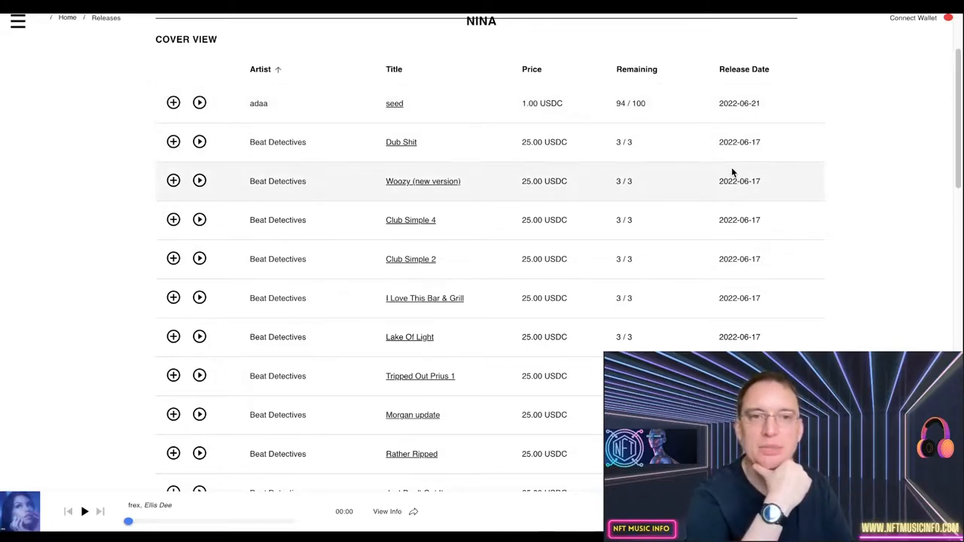
mouse_move(356, 111)
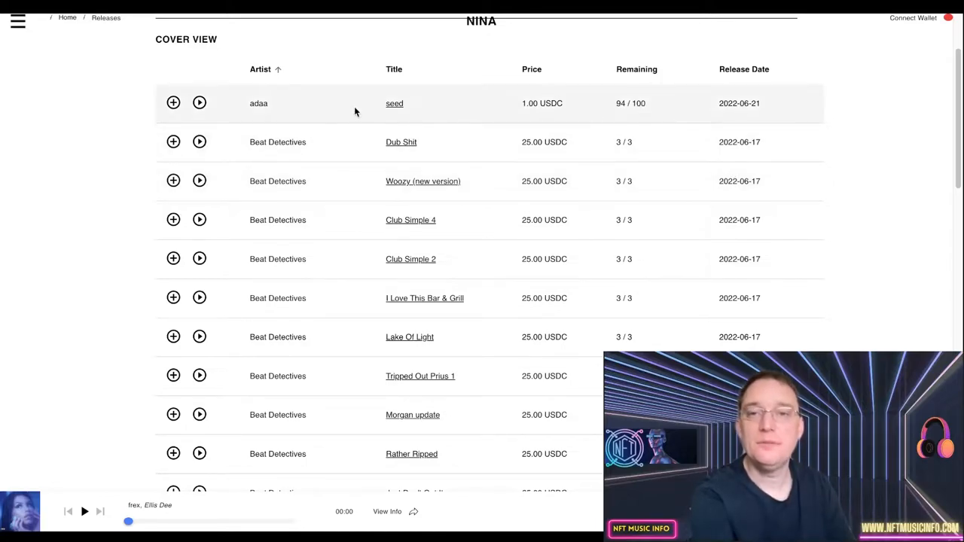
mouse_move(517, 111)
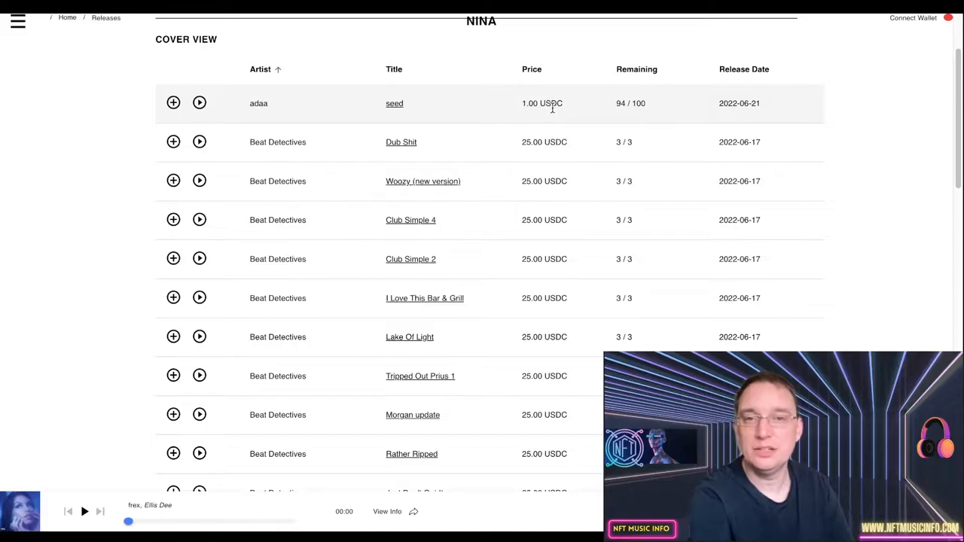
mouse_move(633, 105)
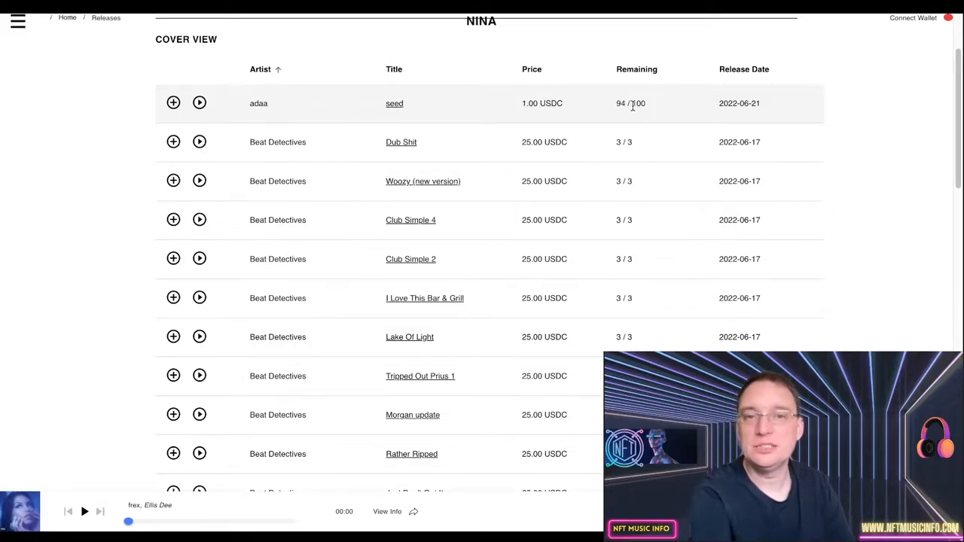
left_click(394, 103)
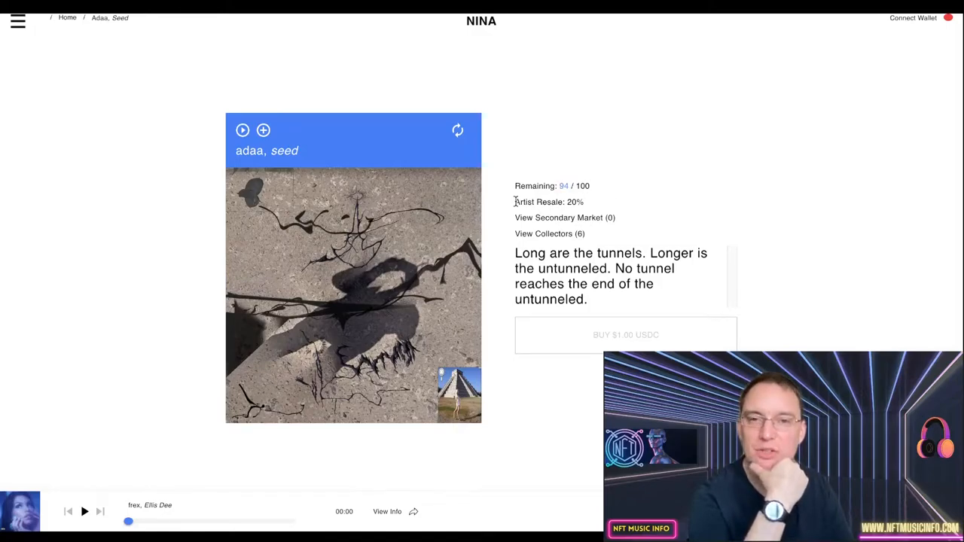
mouse_move(569, 217)
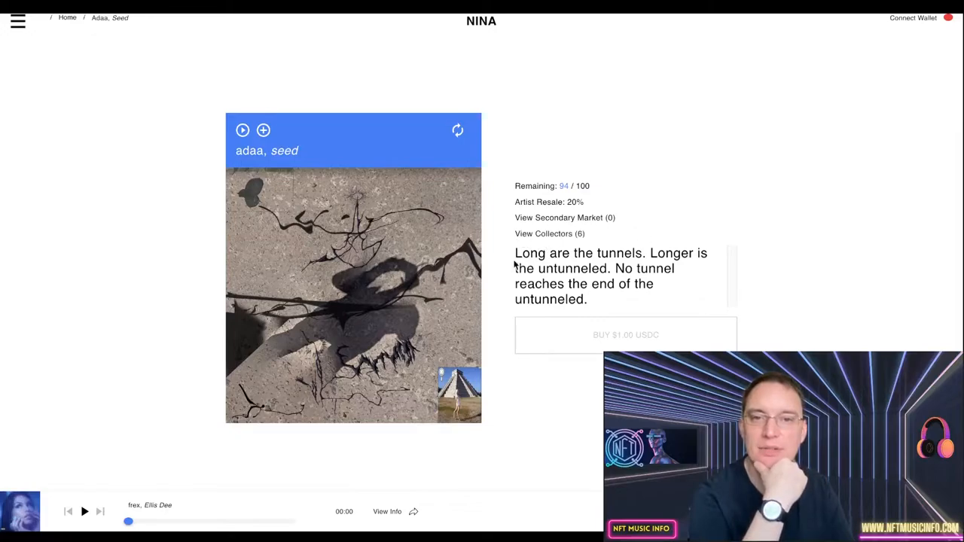
left_click(544, 233)
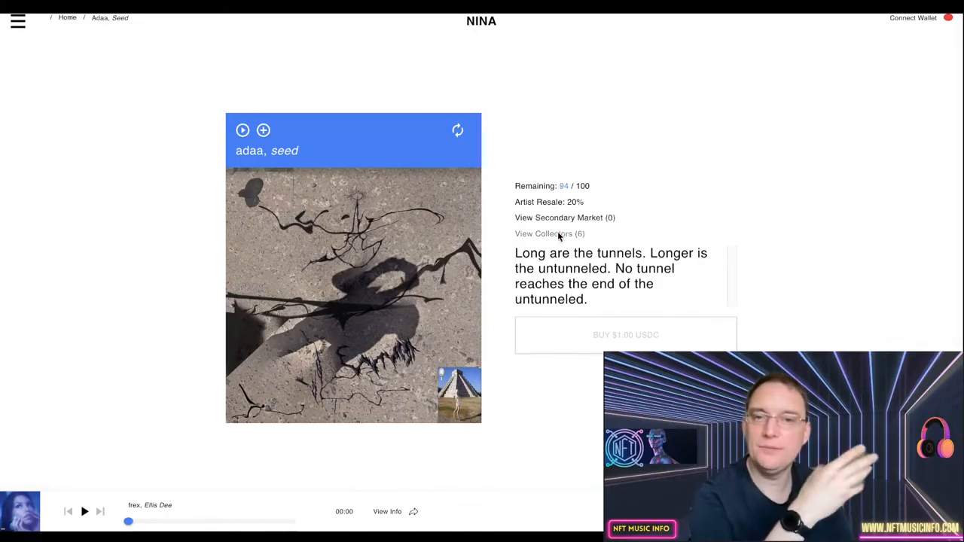
Open a collector's Collection page and scroll through releases like lukas kalmar's kalm.
left_click(543, 234)
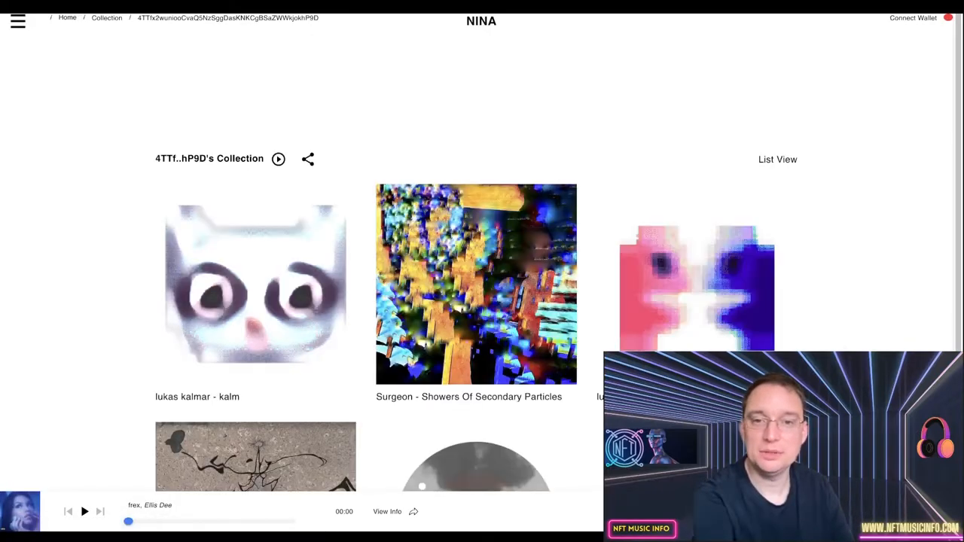
scroll("down", 3)
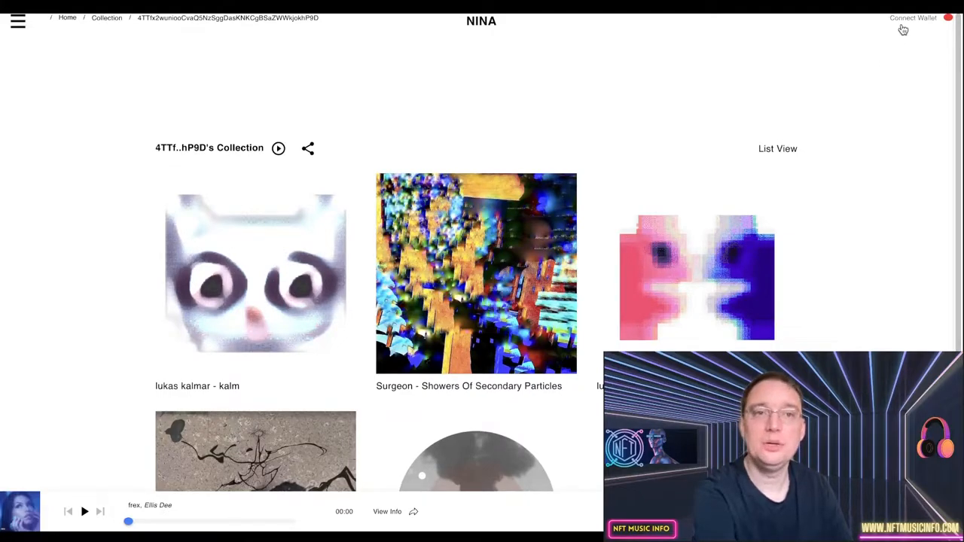
Connect a Phantom wallet and open lukas kalmar's kalm release page.
left_click(912, 17)
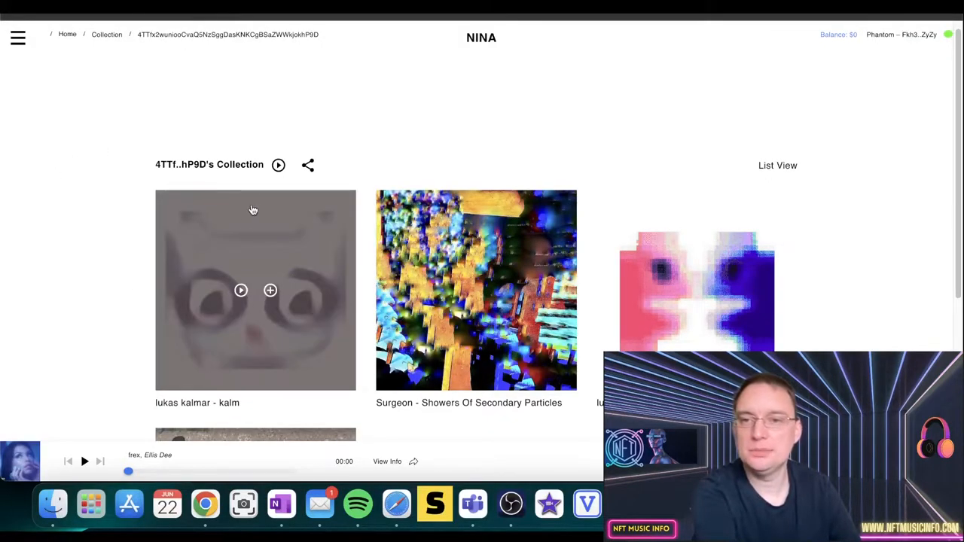
left_click(254, 290)
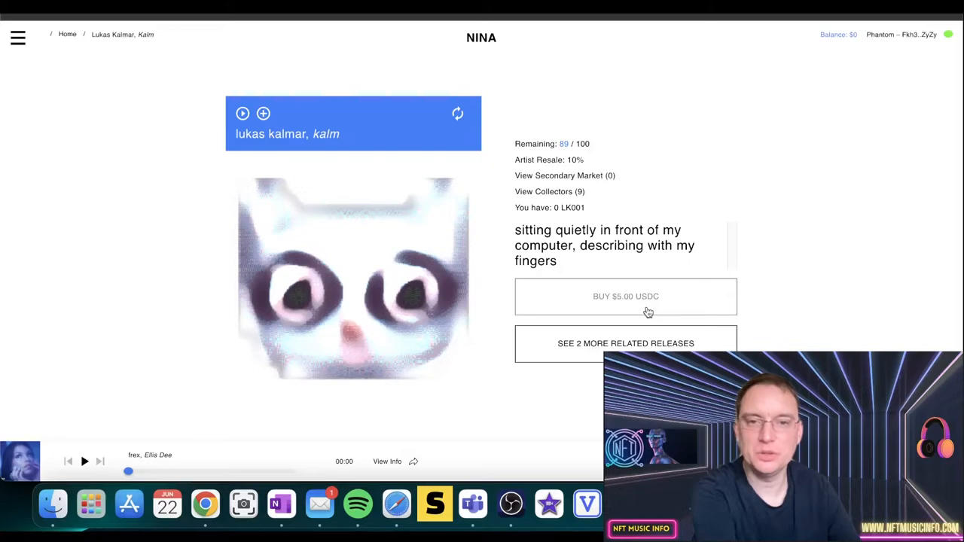
Start buying kalm for $5.00 USDC, pending Phantom approval.
left_click(625, 296)
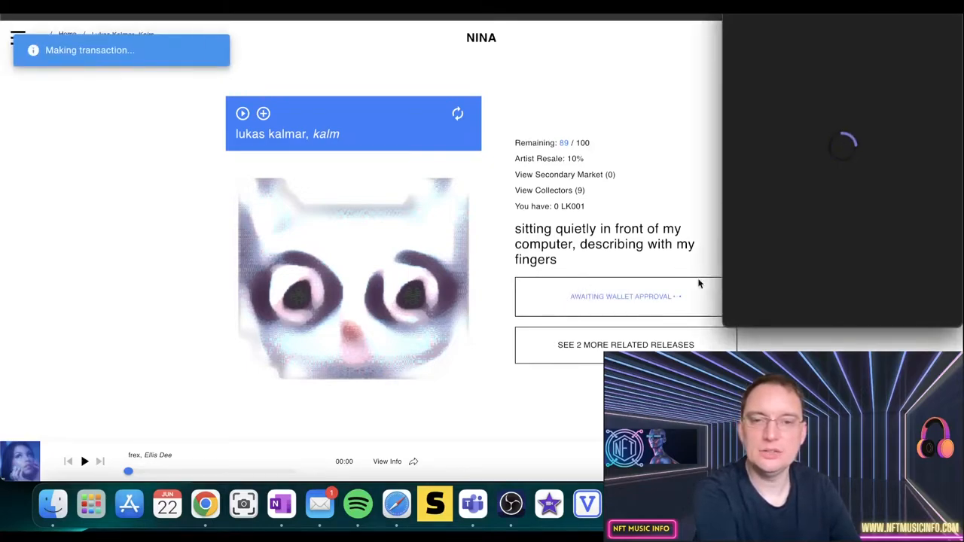
mouse_move(546, 320)
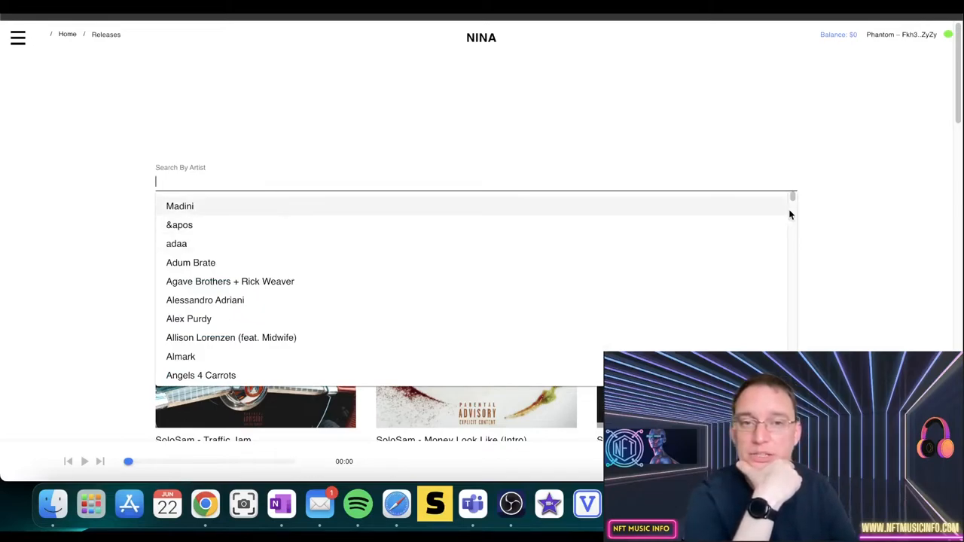
Scroll through the Search By Artist list down to artists like Wilted Woman.
scroll("down", 3)
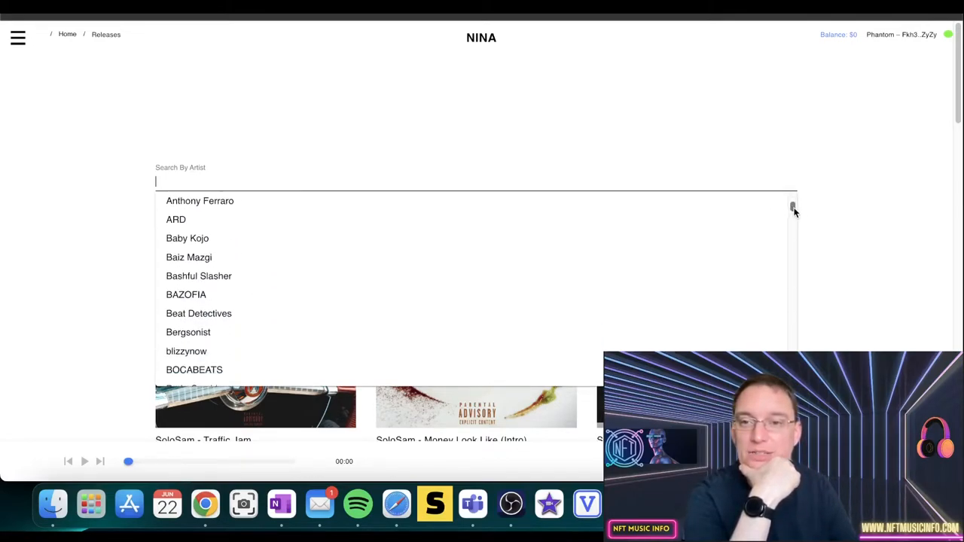
scroll("down", 3)
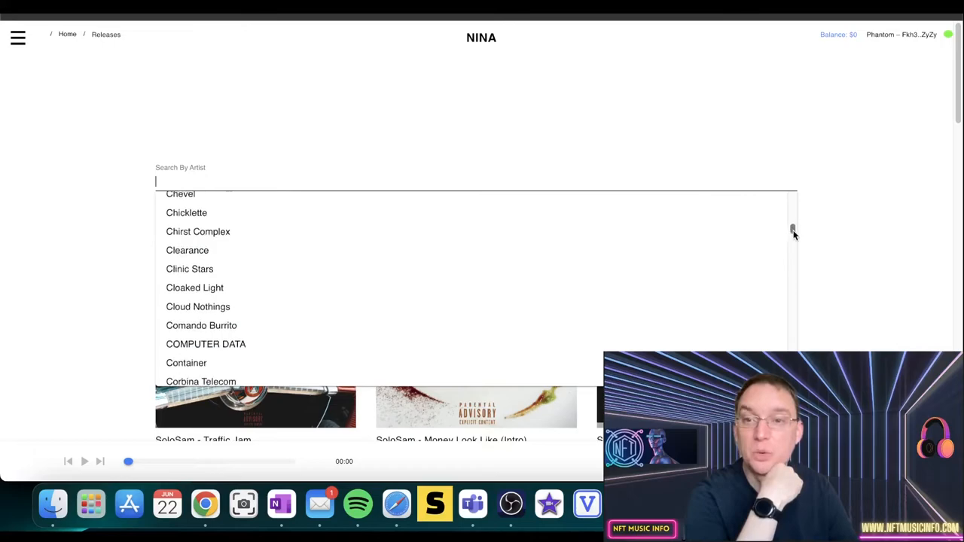
scroll("down", 3)
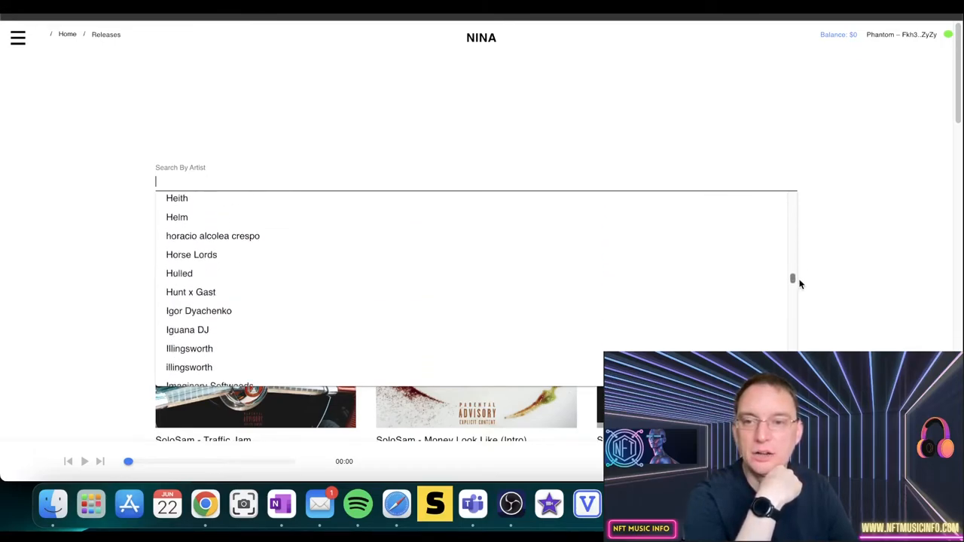
scroll("down", 3)
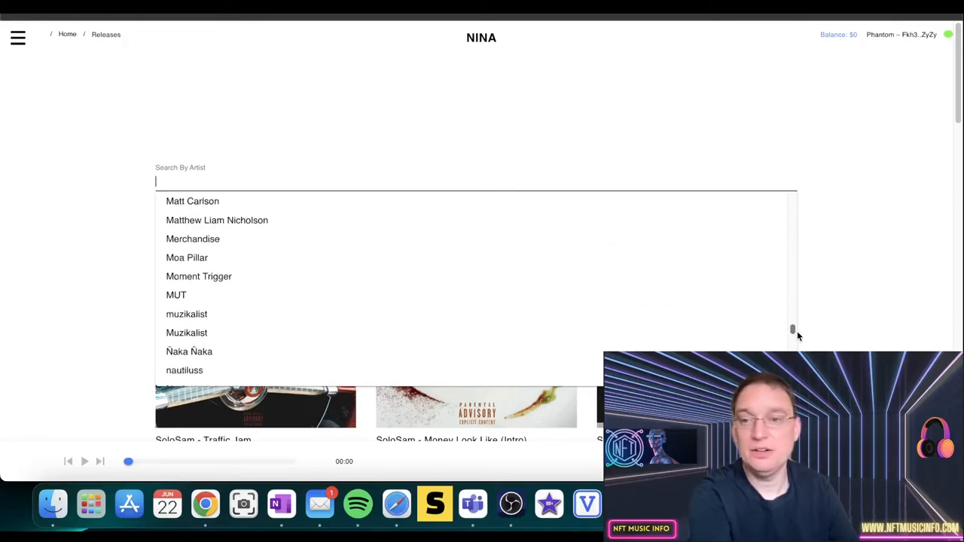
scroll("down", 3)
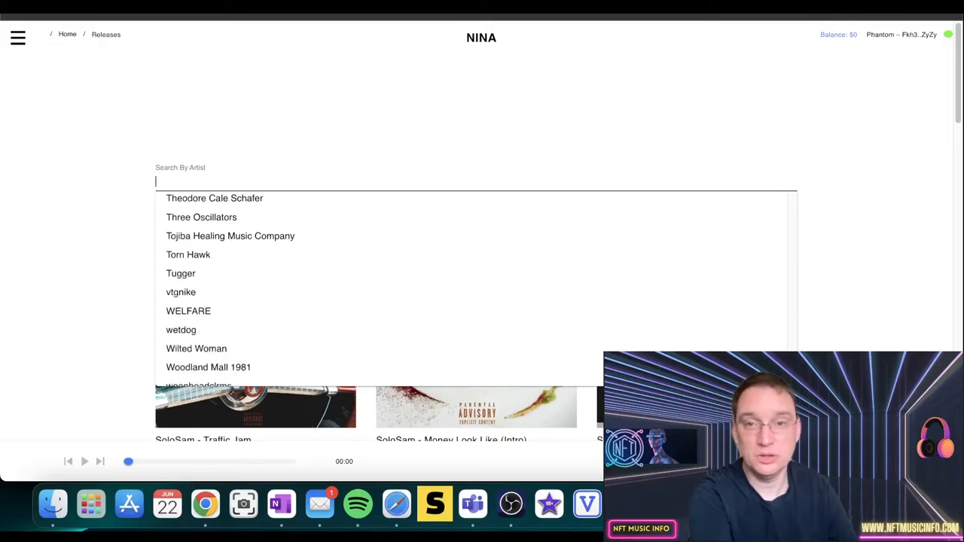
Go to the Upload page from the navigation menu to see the publishing credits notice.
left_click(18, 37)
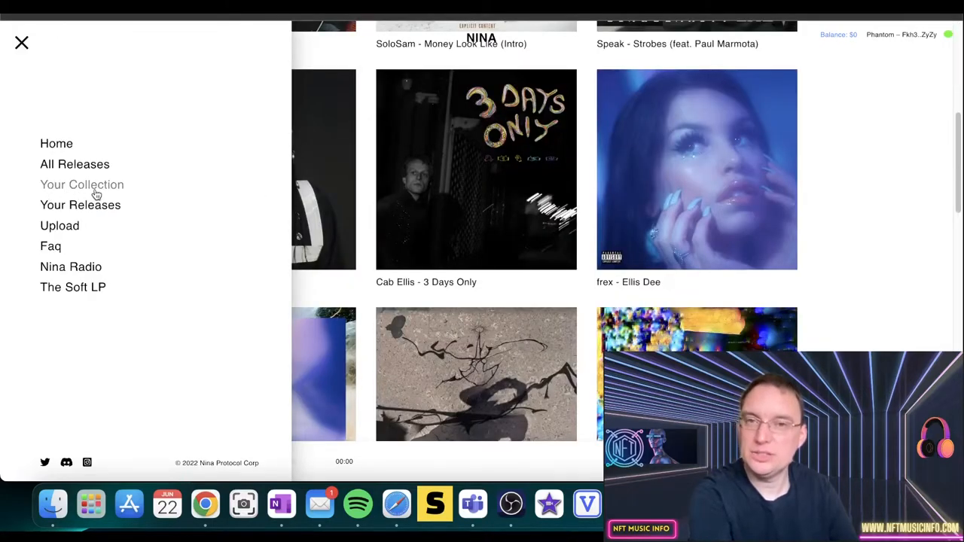
mouse_move(80, 205)
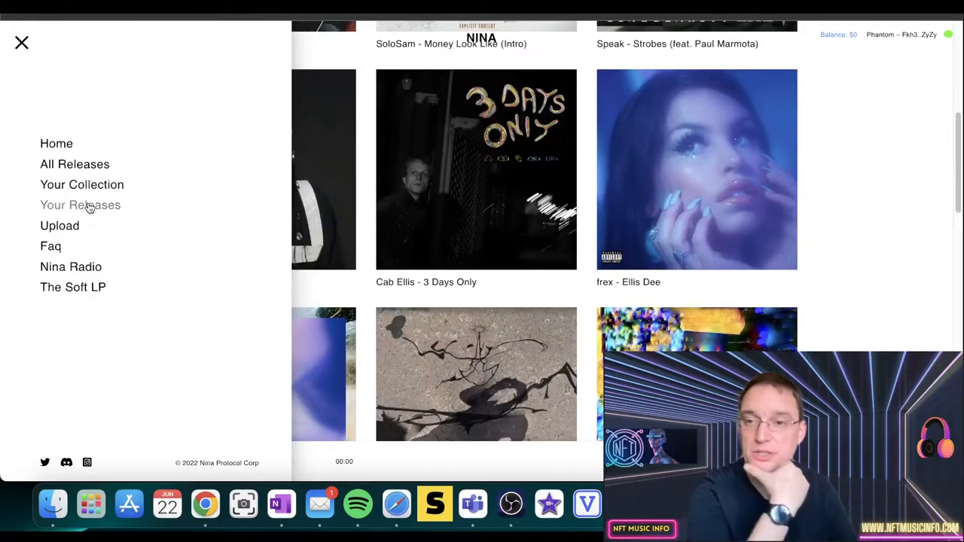
left_click(59, 225)
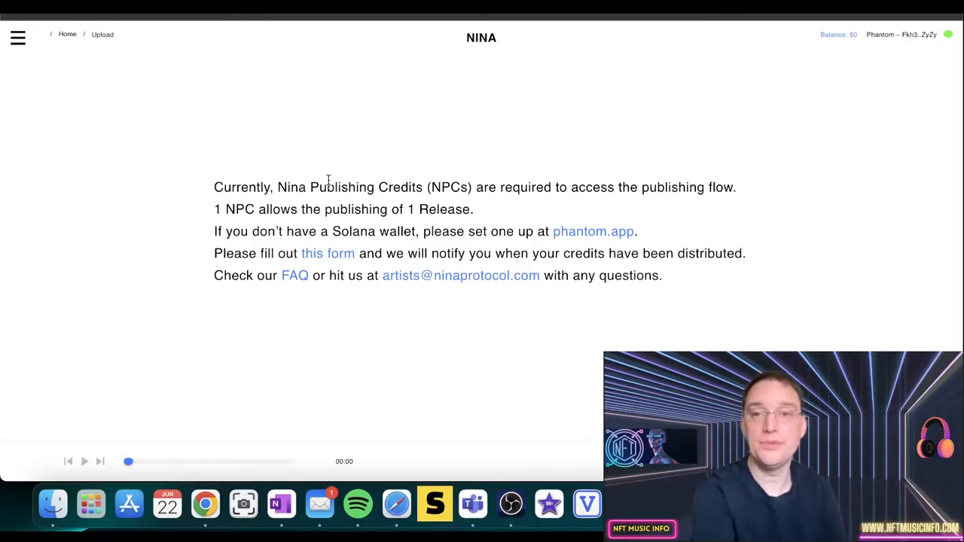
mouse_move(305, 164)
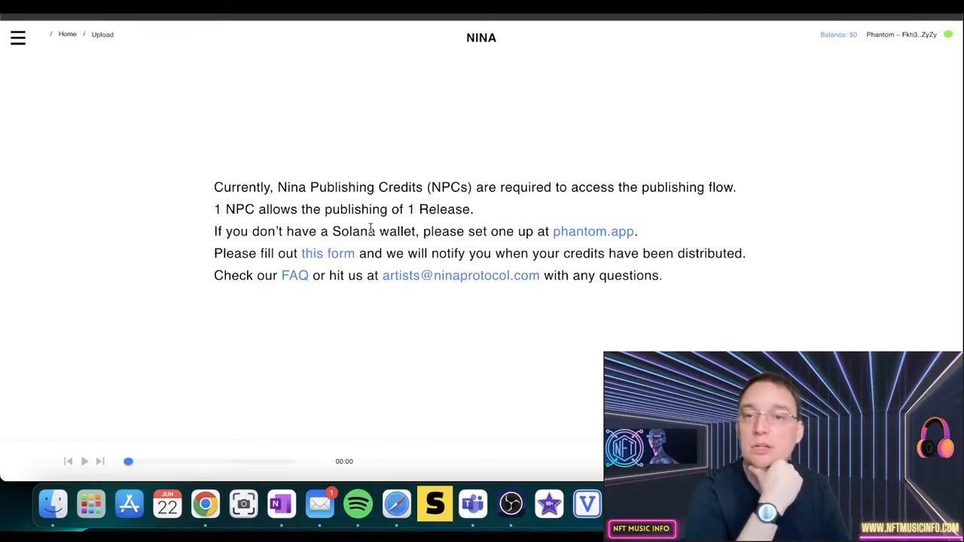
mouse_move(294, 275)
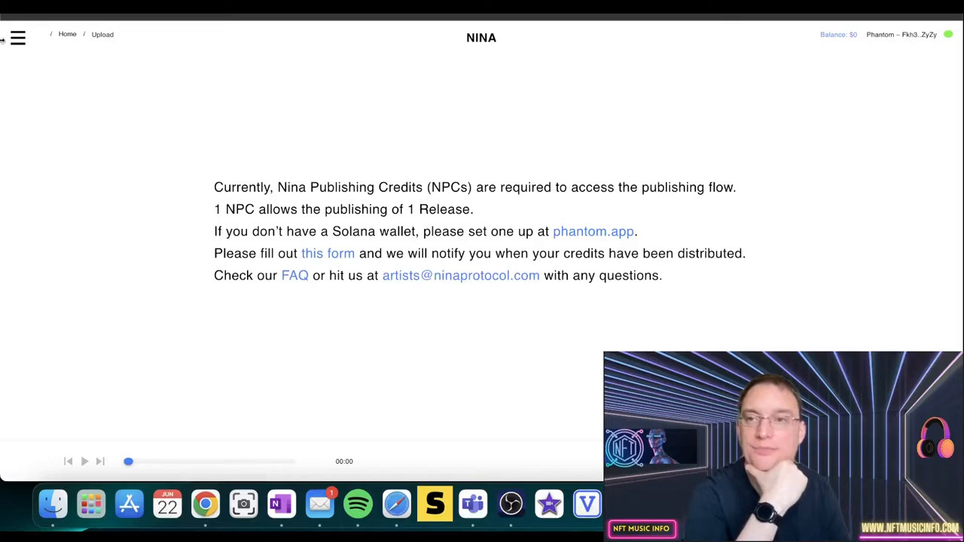
left_click(18, 37)
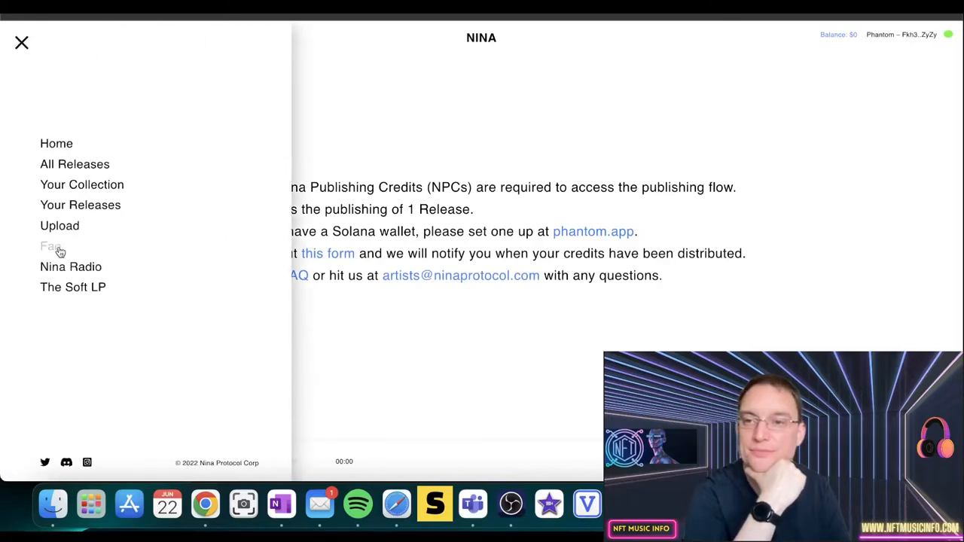
mouse_move(70, 266)
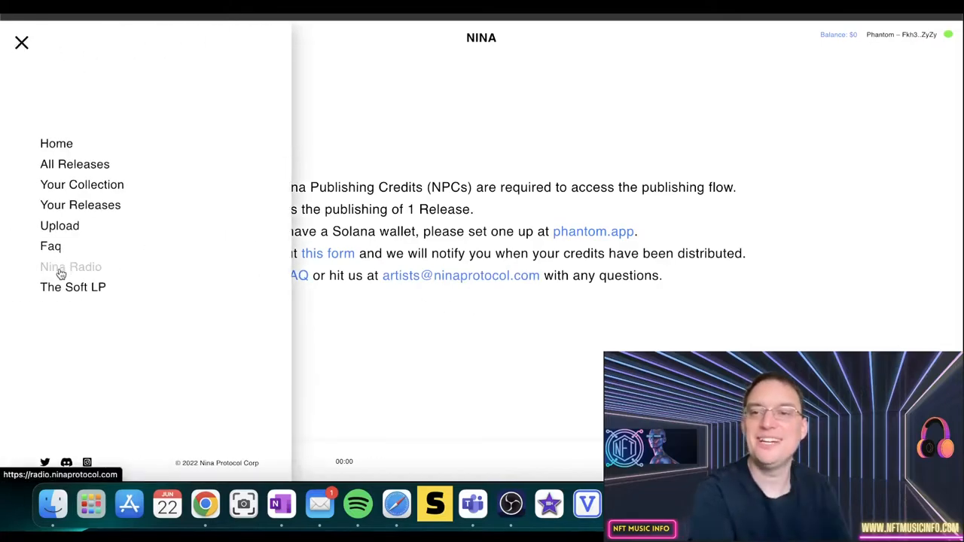
left_click(70, 267)
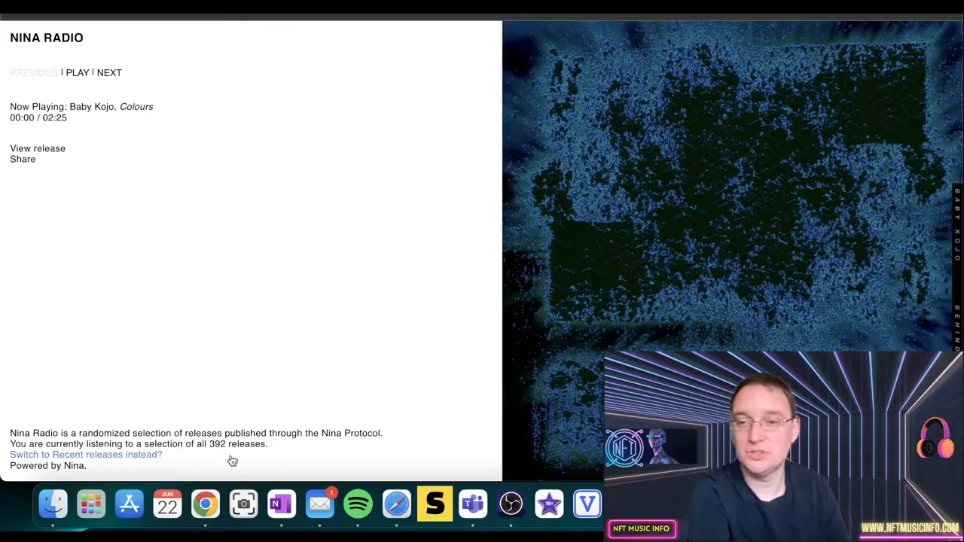
mouse_move(136, 457)
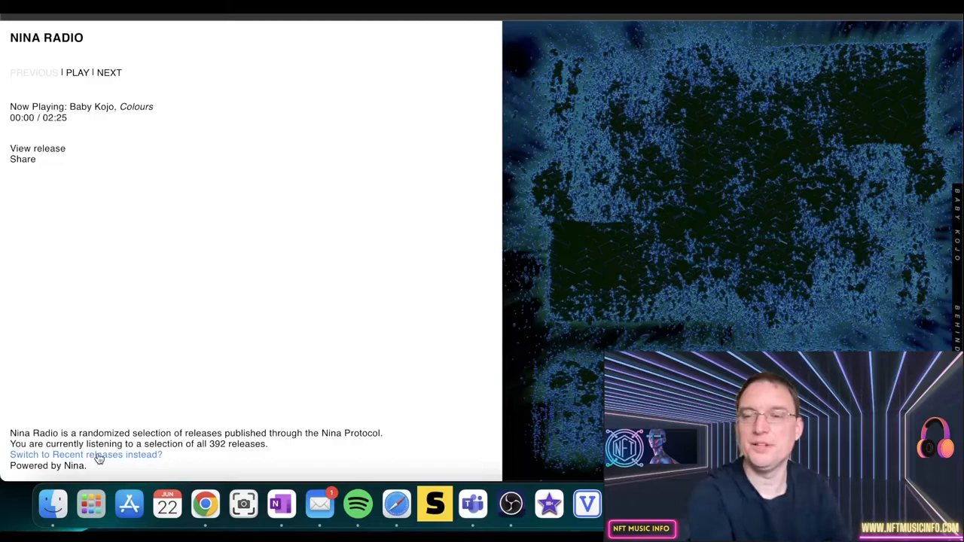
mouse_move(112, 379)
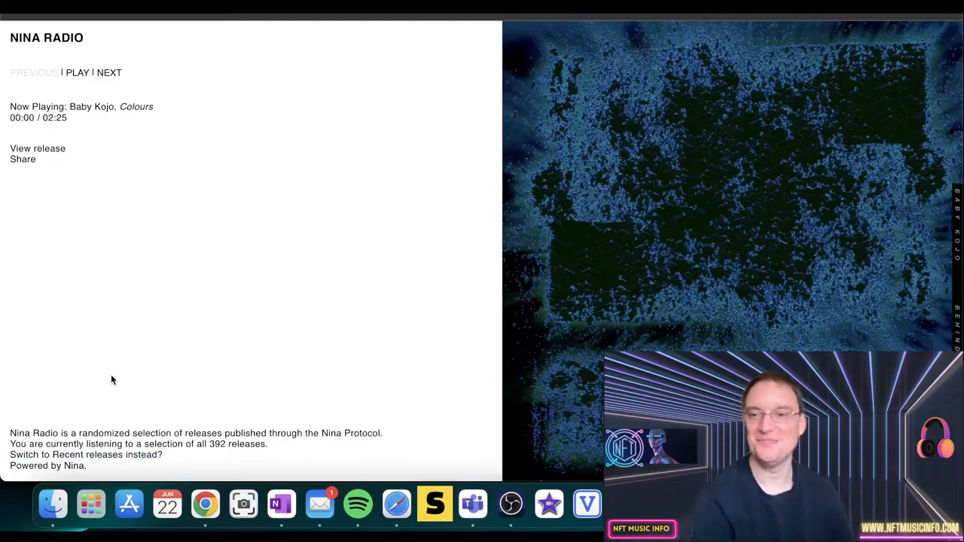
mouse_move(156, 175)
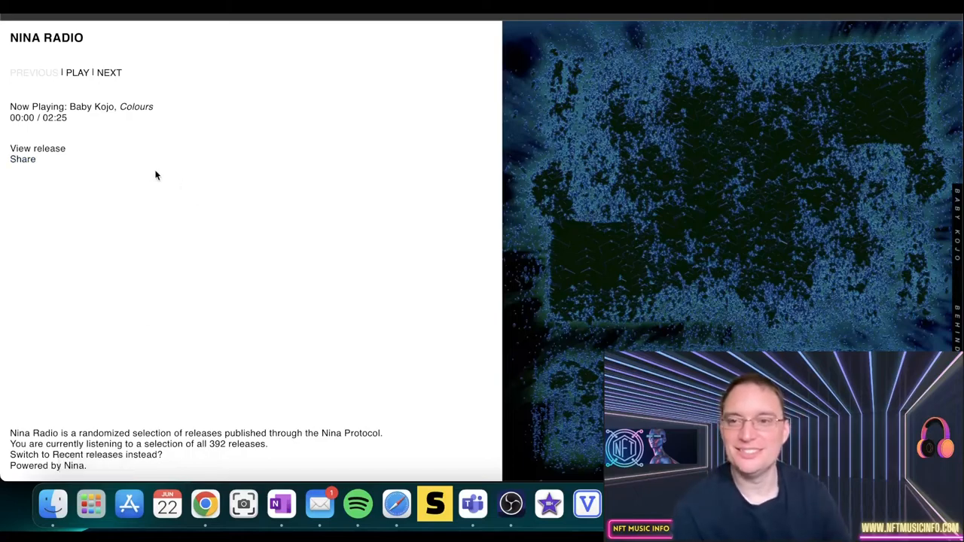
mouse_move(23, 159)
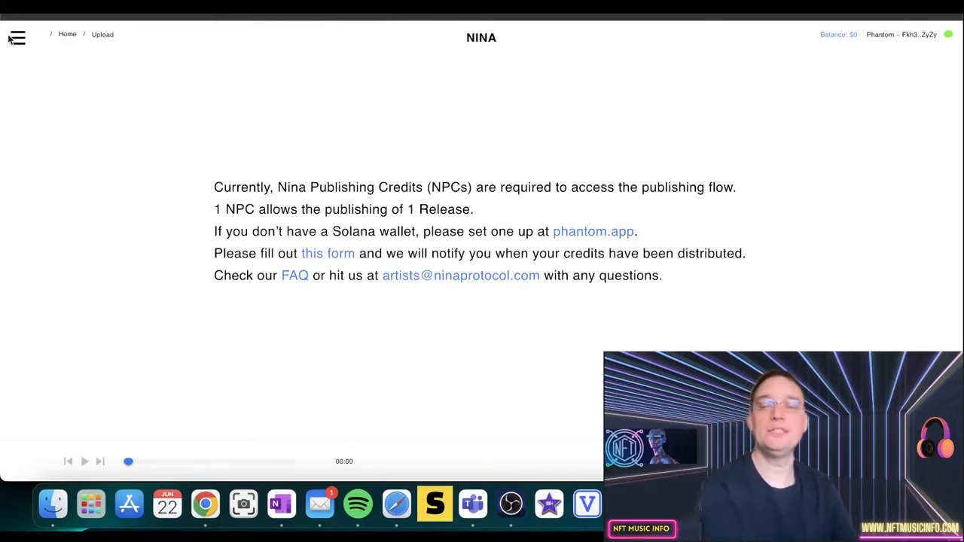
Open the Nina site navigation drawer over the Upload page.
left_click(16, 38)
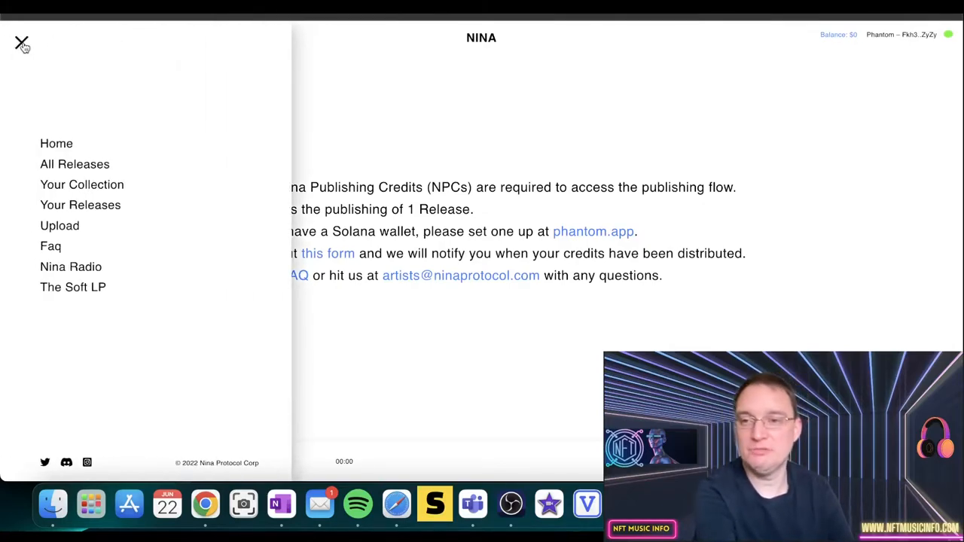
mouse_move(158, 260)
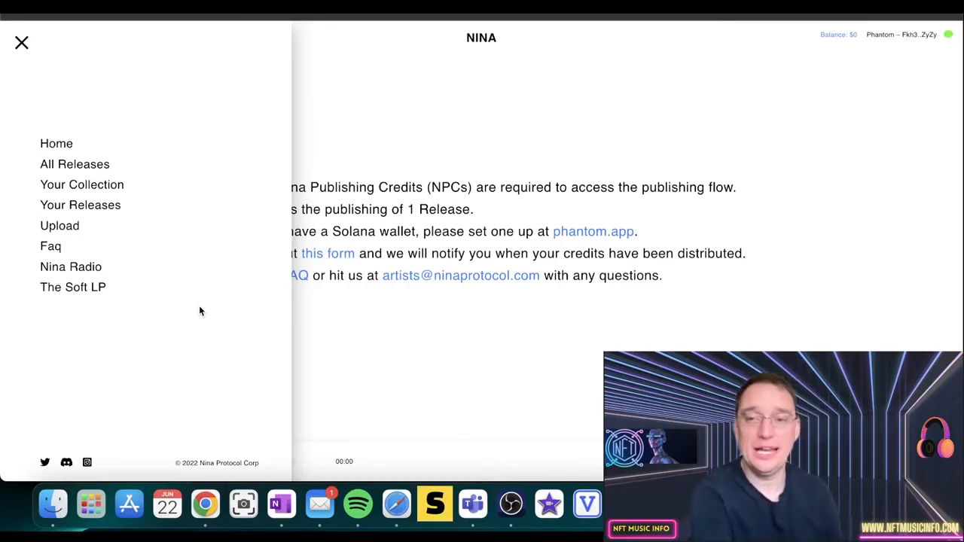
mouse_move(106, 313)
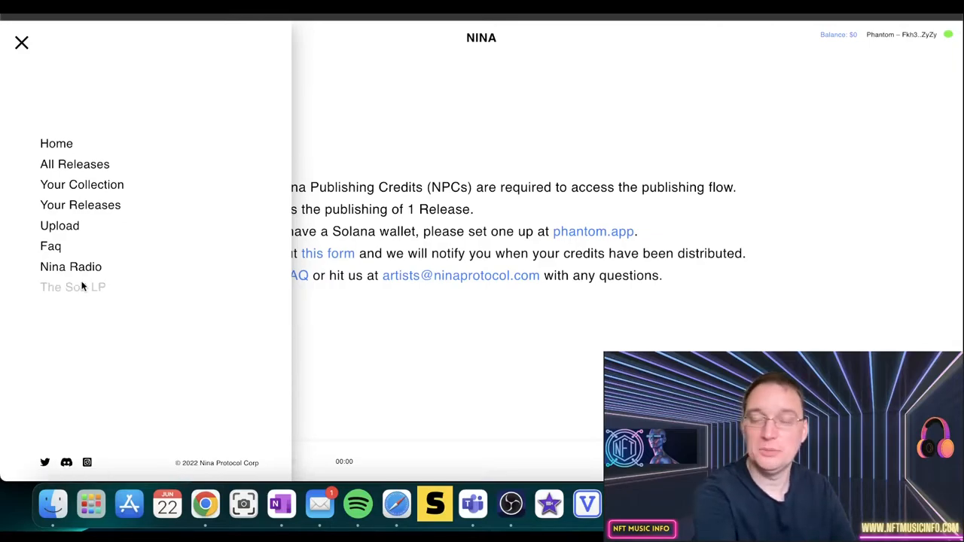
View The Soft LP slipmat page, then go to Nina's FAQ via the menu.
left_click(21, 42)
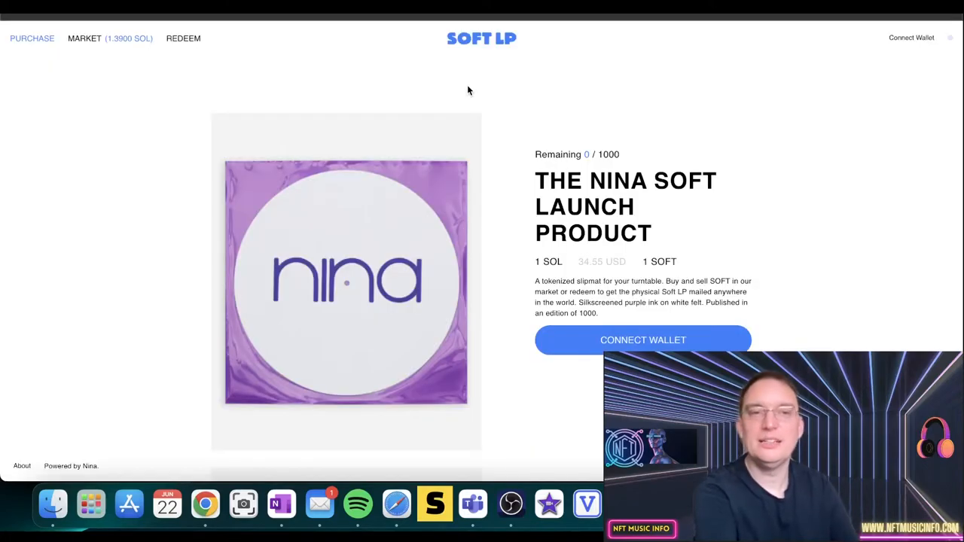
mouse_move(599, 340)
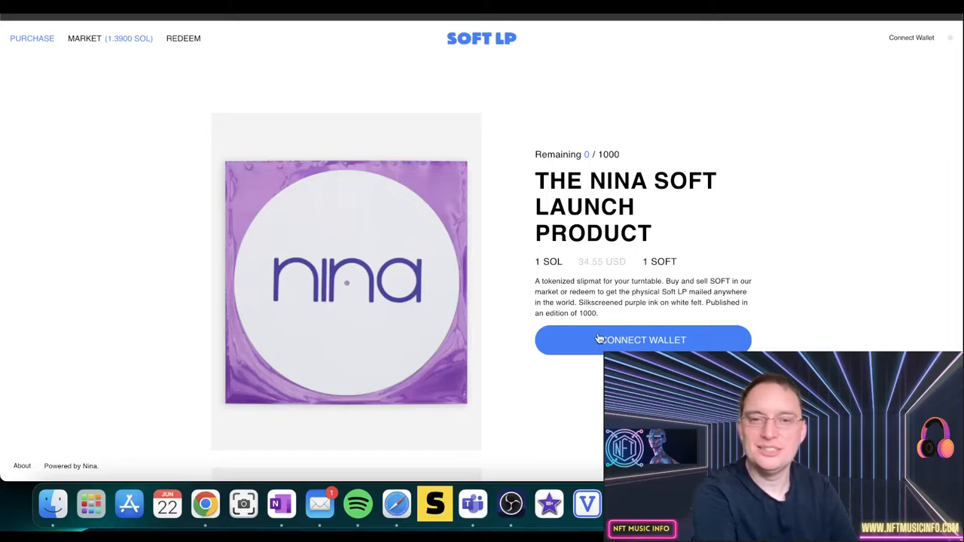
mouse_move(448, 289)
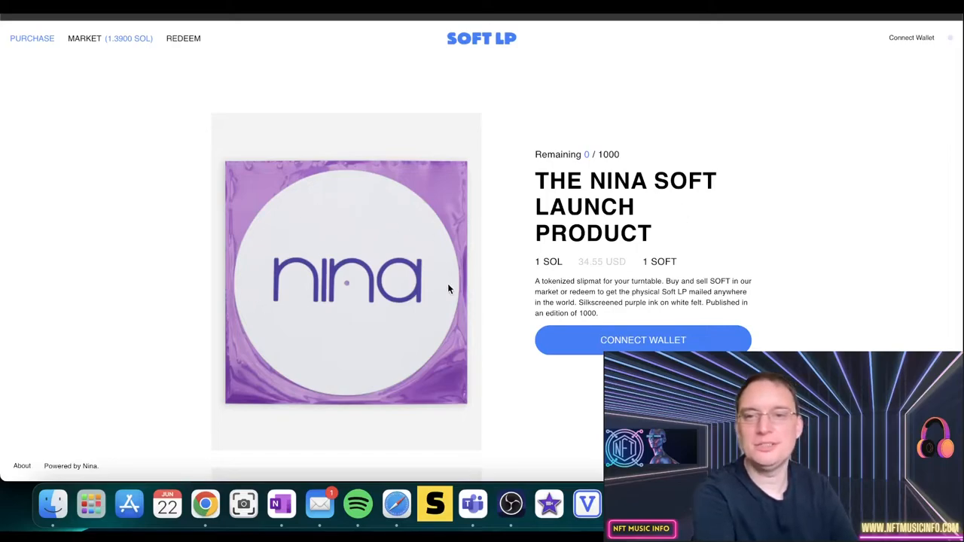
mouse_move(566, 303)
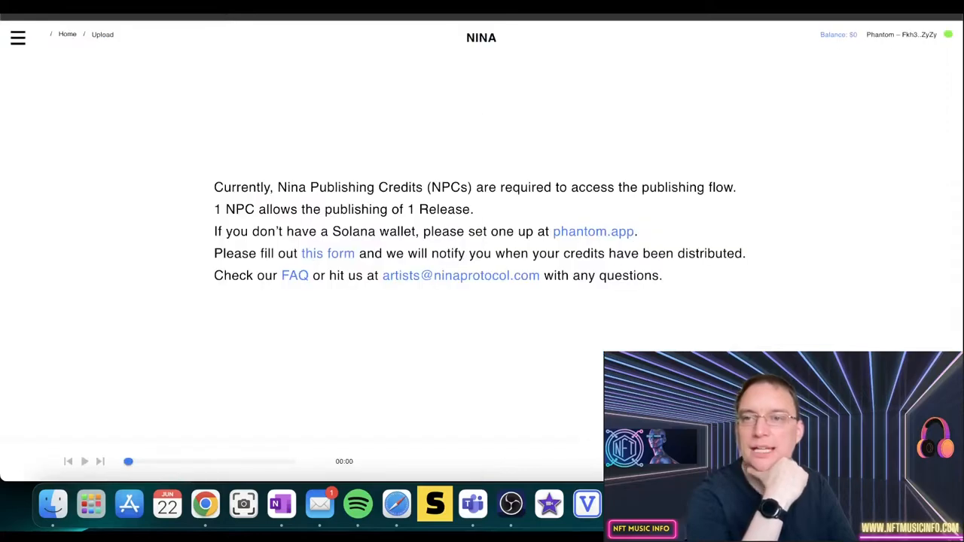
left_click(17, 38)
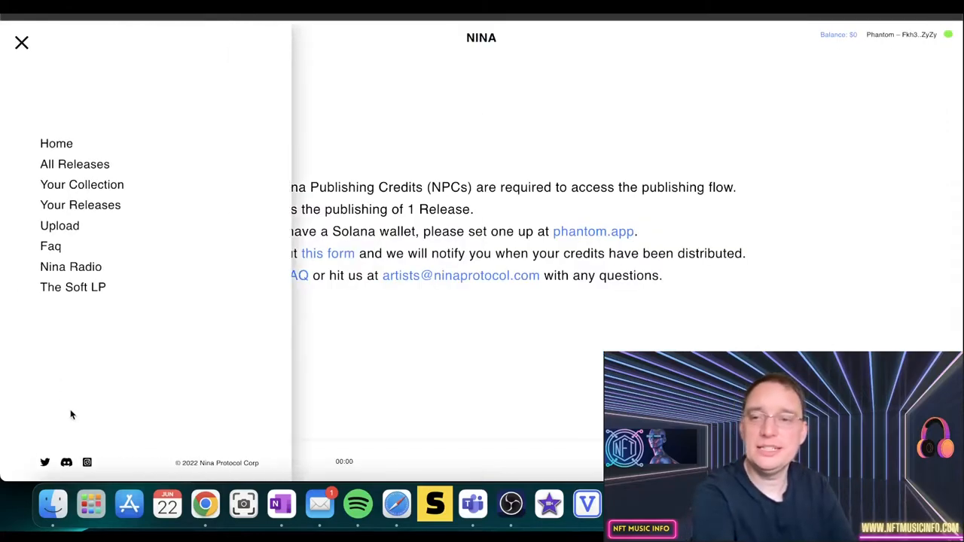
mouse_move(67, 464)
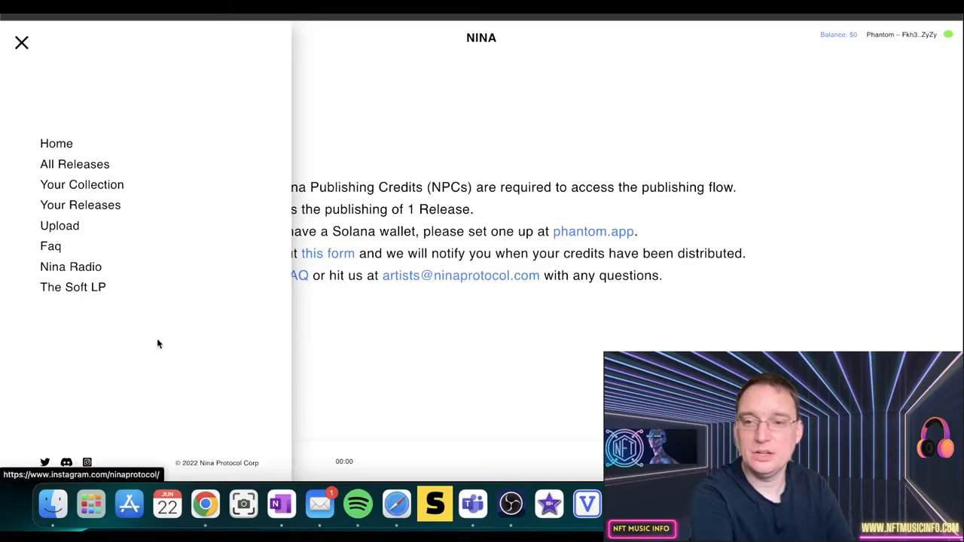
left_click(50, 245)
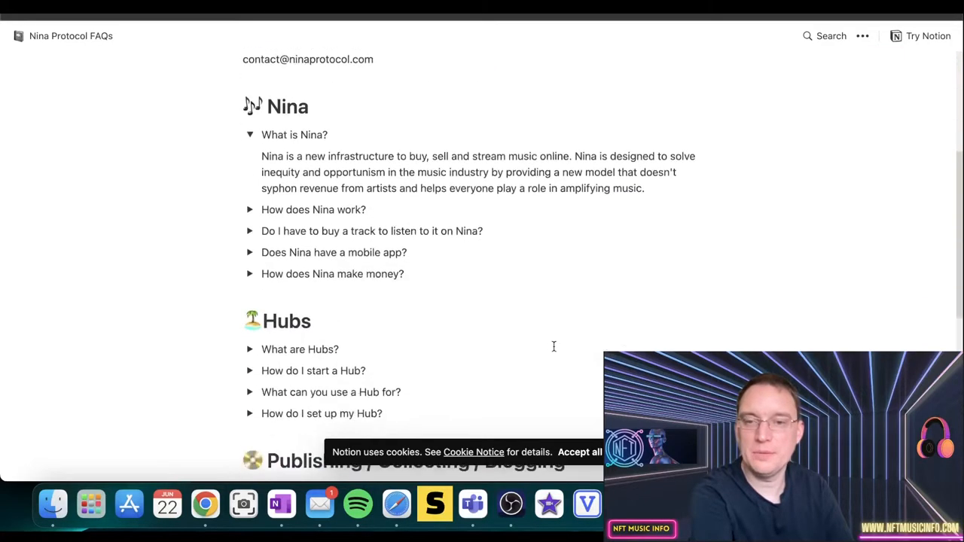
Expand 'How does Nina work?' to show the one-time fee and resale percentages.
scroll("down", 3)
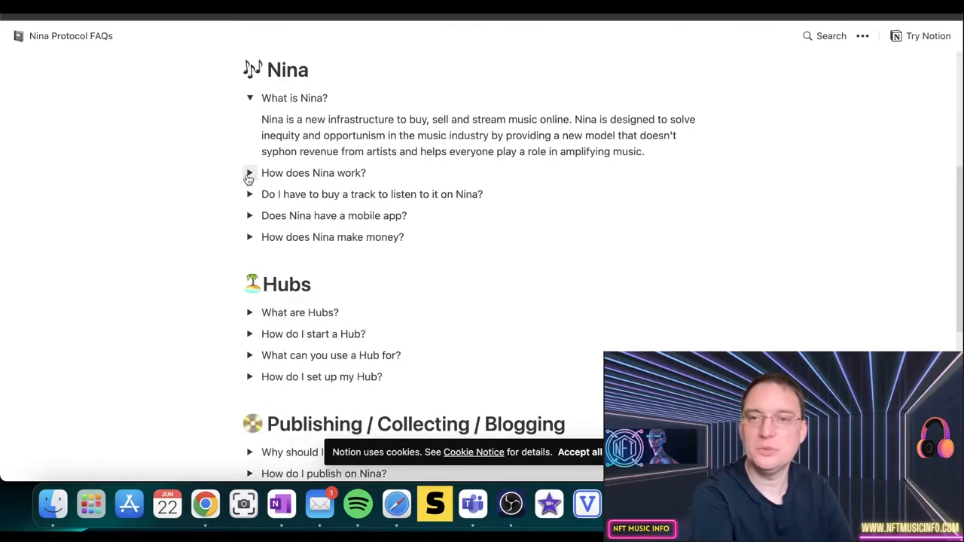
left_click(249, 173)
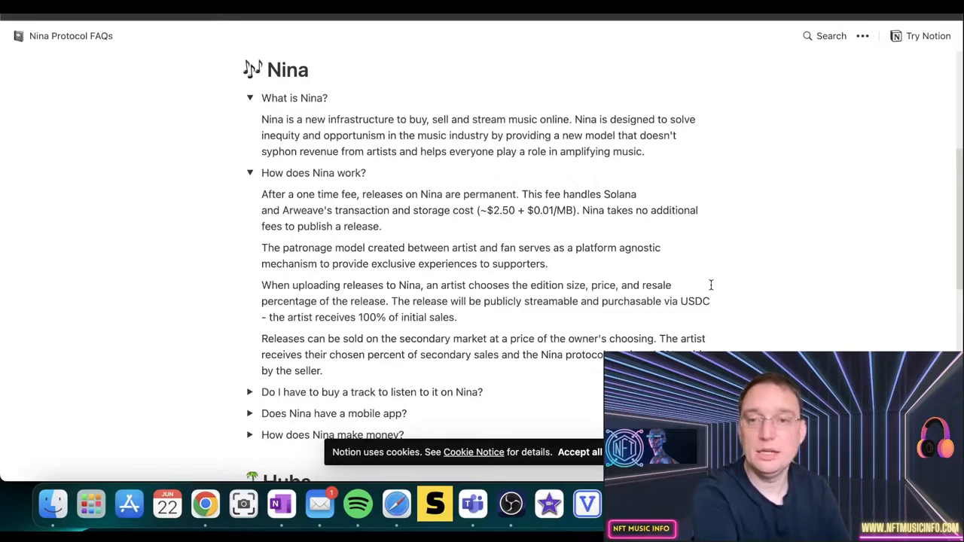
mouse_move(957, 196)
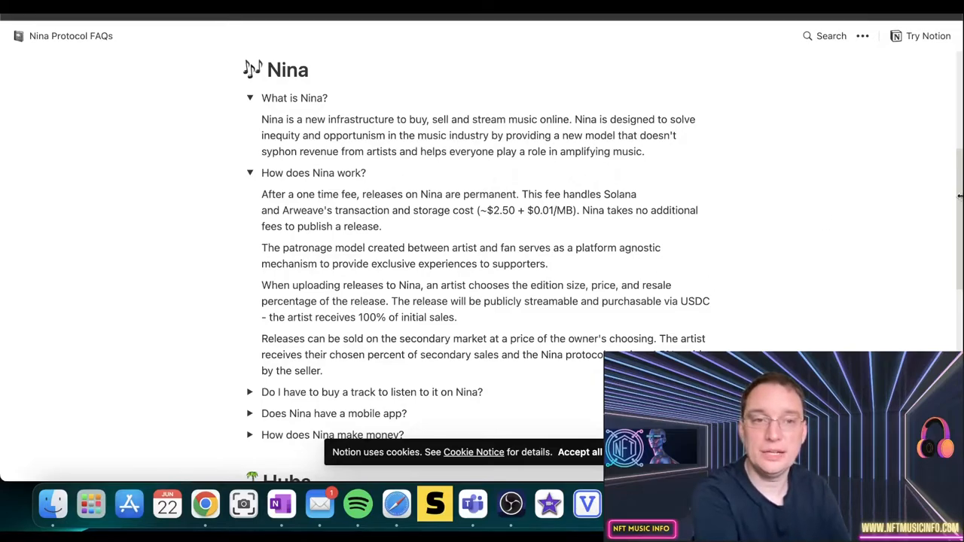
Expand the track purchase and mobile app answers in the Nina FAQ.
scroll("down", 3)
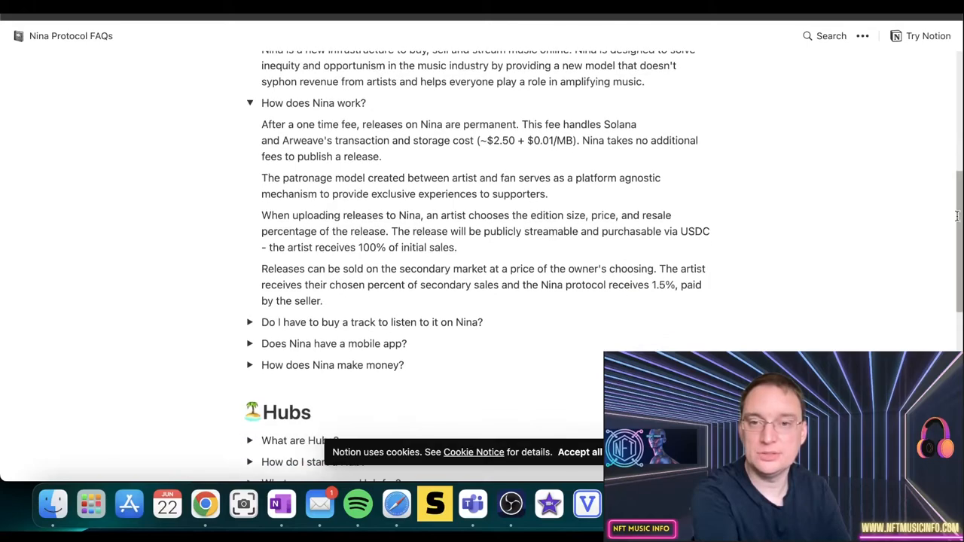
scroll("down", 3)
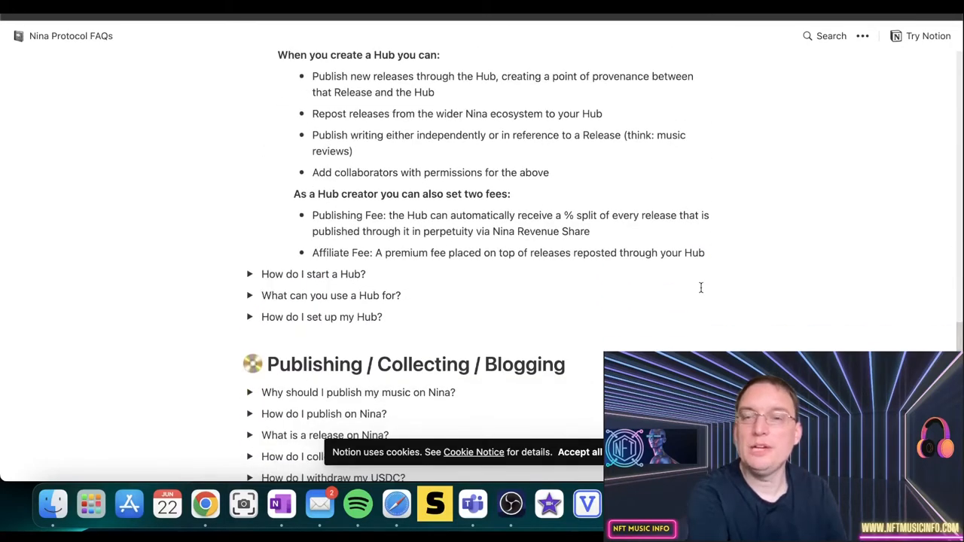
mouse_move(488, 77)
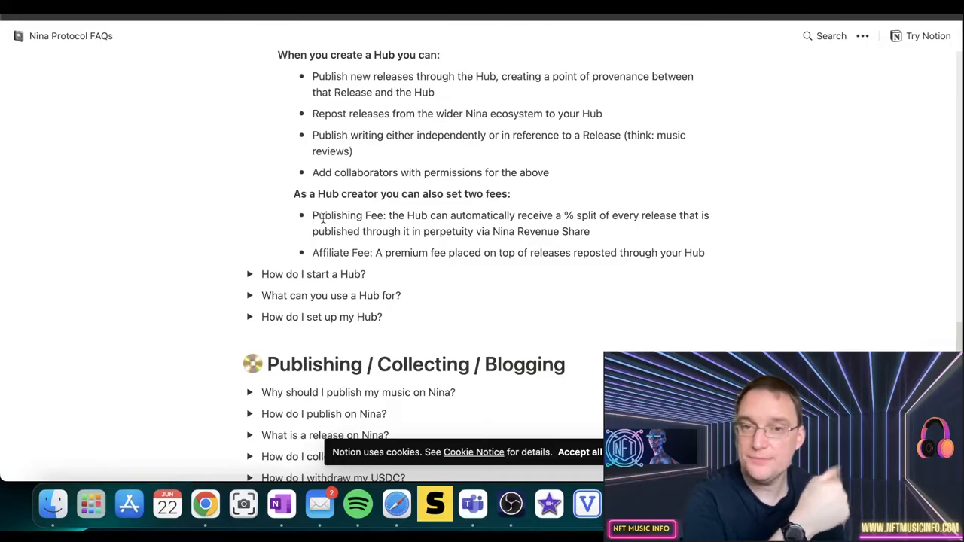
mouse_move(579, 219)
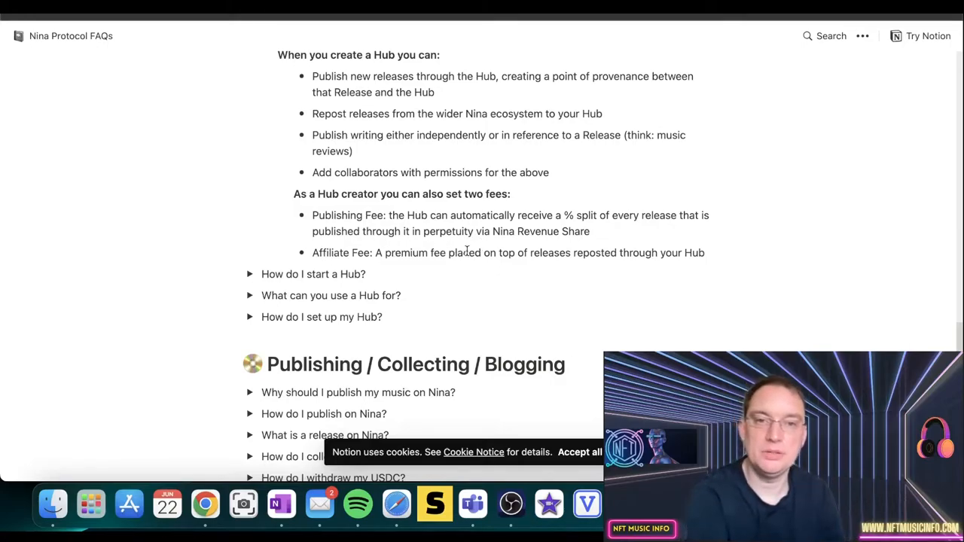
left_click(250, 274)
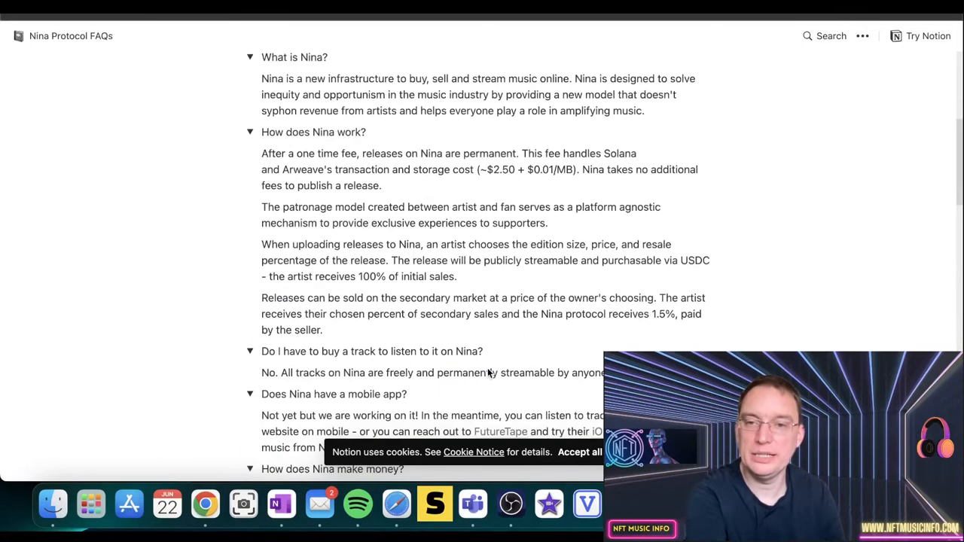
Scroll through the Hub uses for artists, labels, fans, bloggers and venues, and the diagram.
scroll("down", 3)
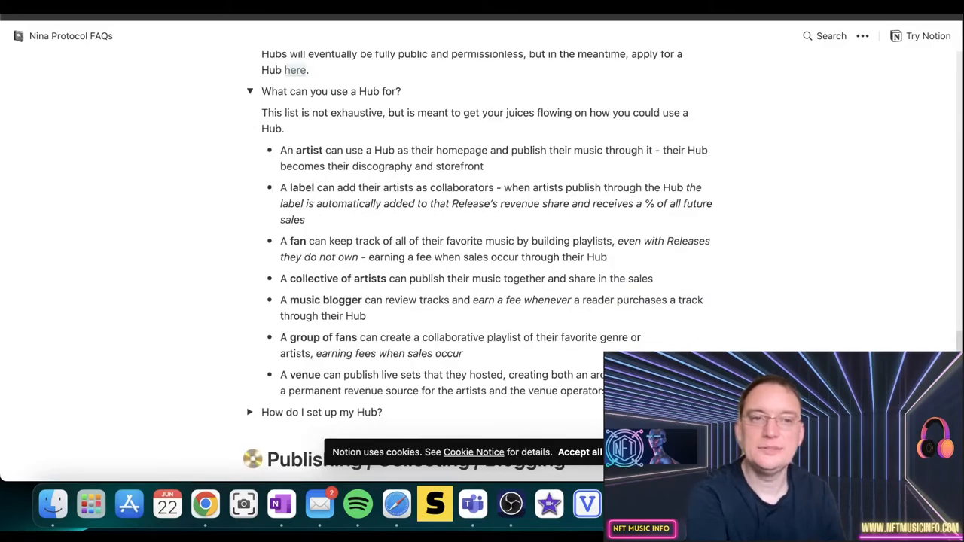
scroll("down", 3)
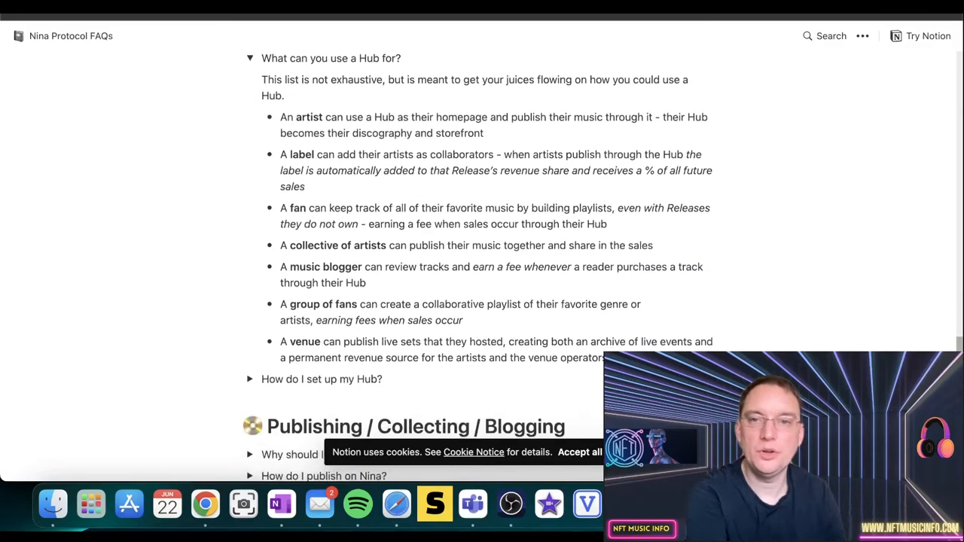
scroll("down", 3)
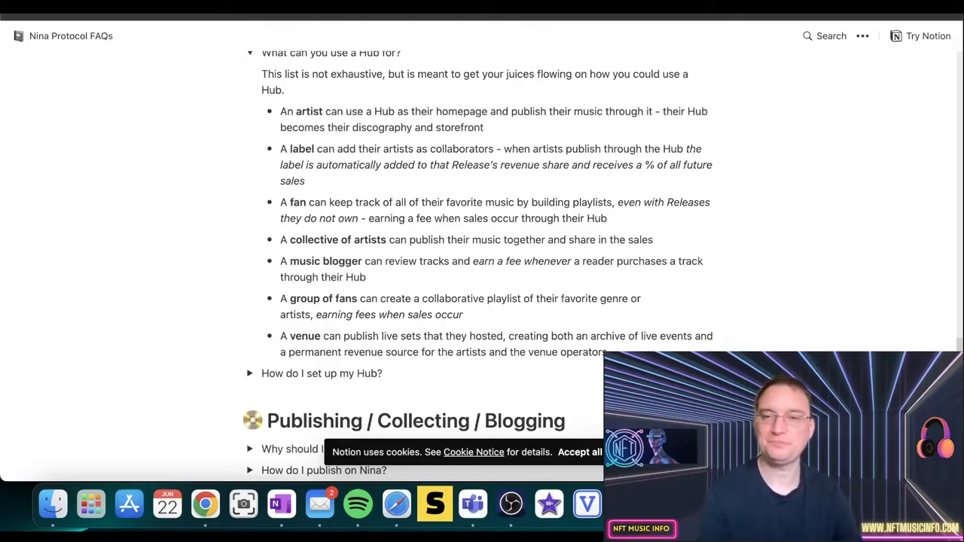
mouse_move(553, 357)
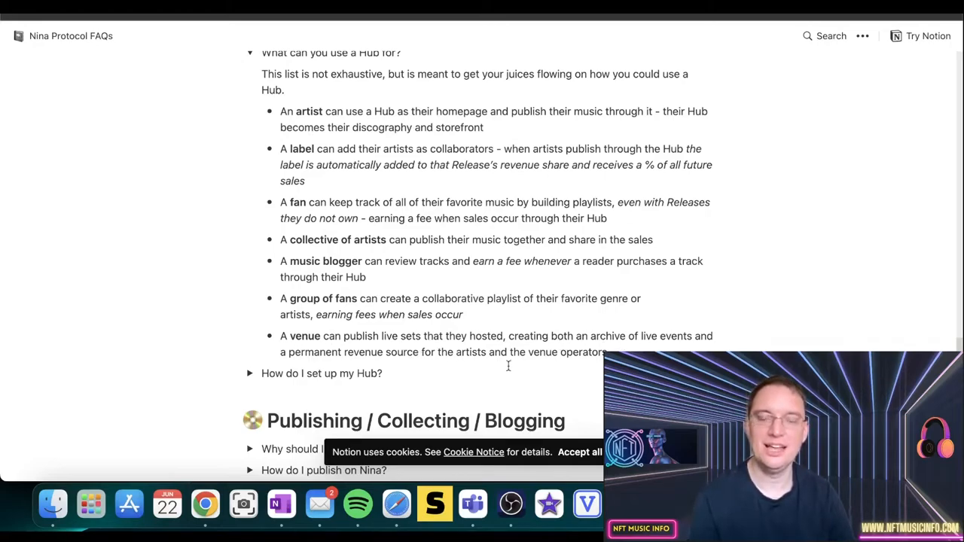
scroll("down", 3)
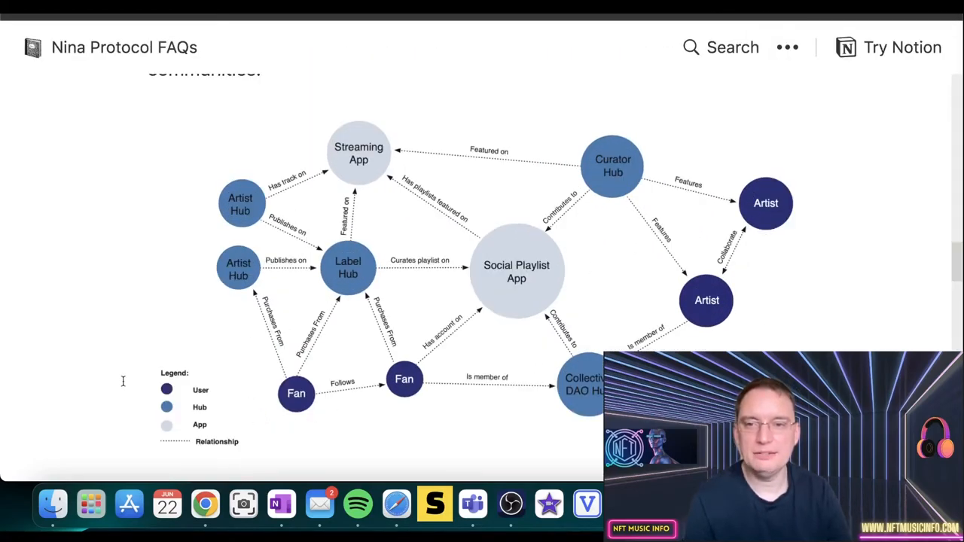
mouse_move(294, 418)
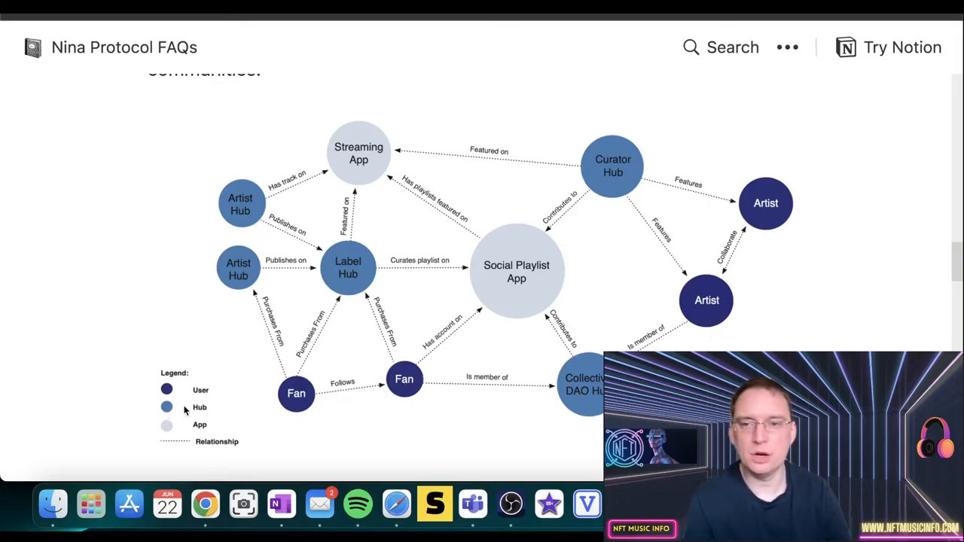
mouse_move(170, 414)
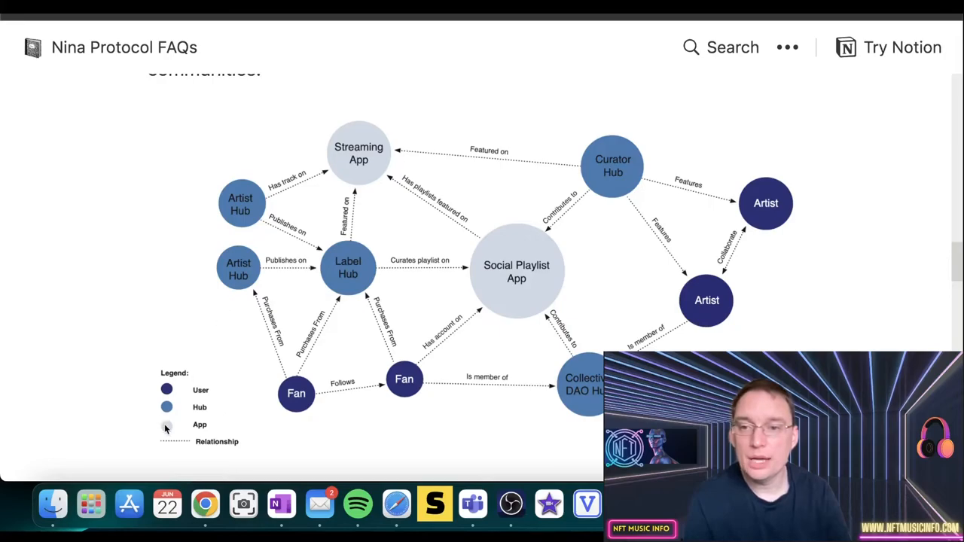
mouse_move(476, 134)
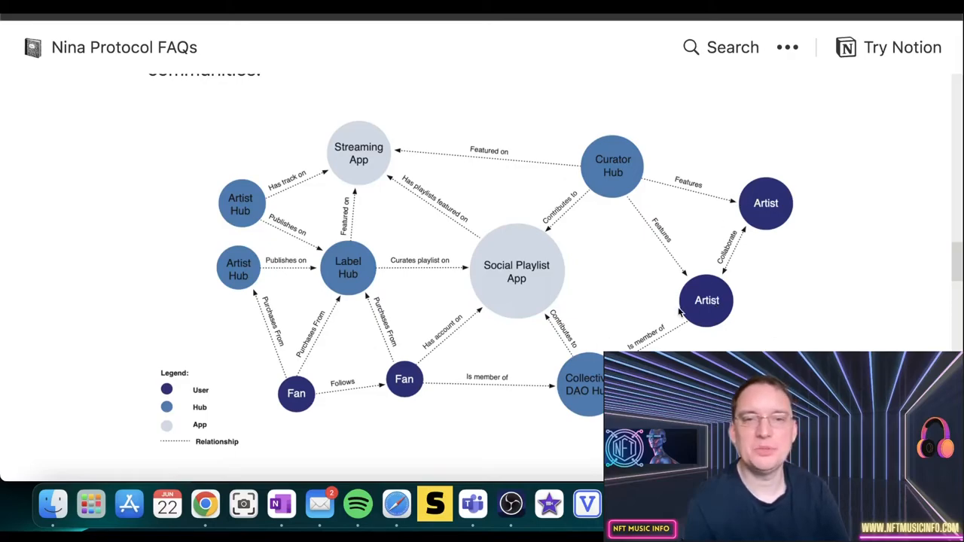
mouse_move(613, 214)
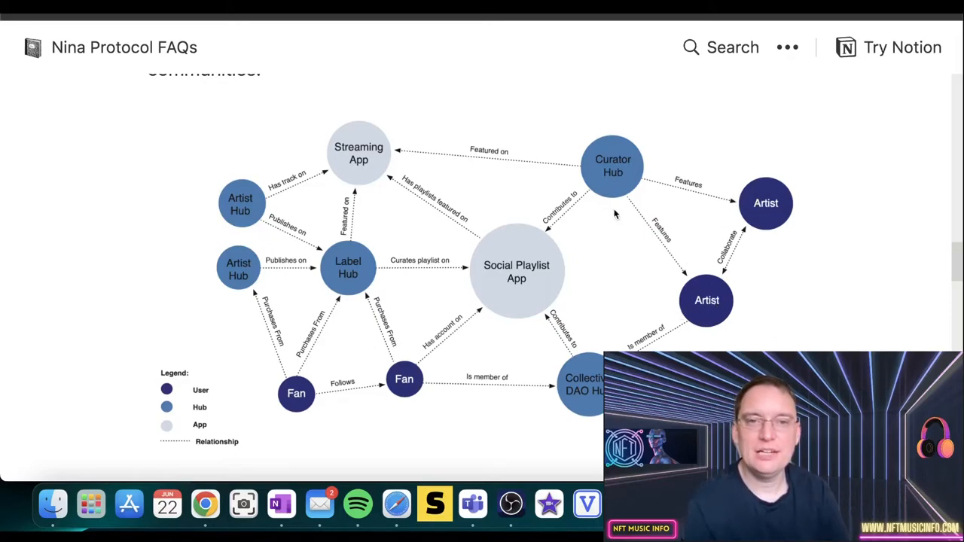
mouse_move(719, 320)
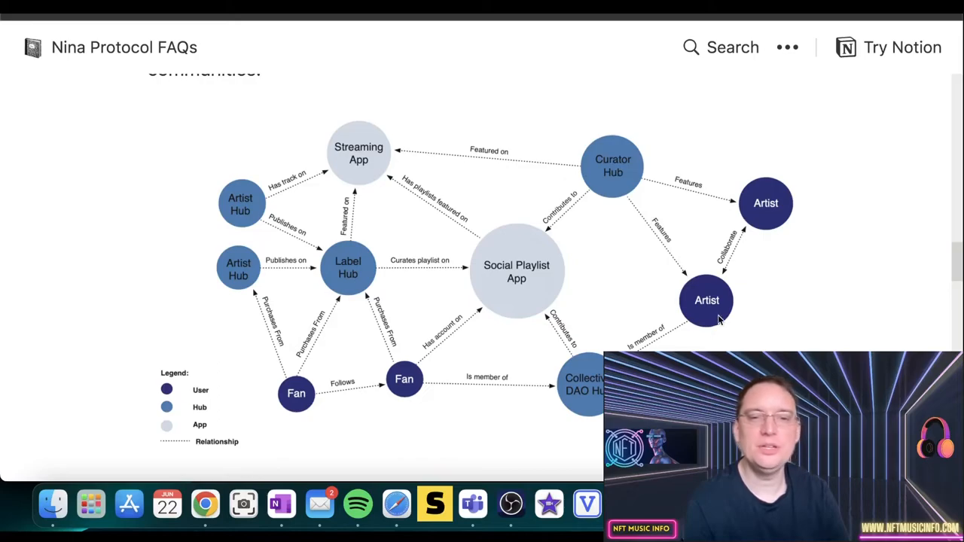
mouse_move(591, 399)
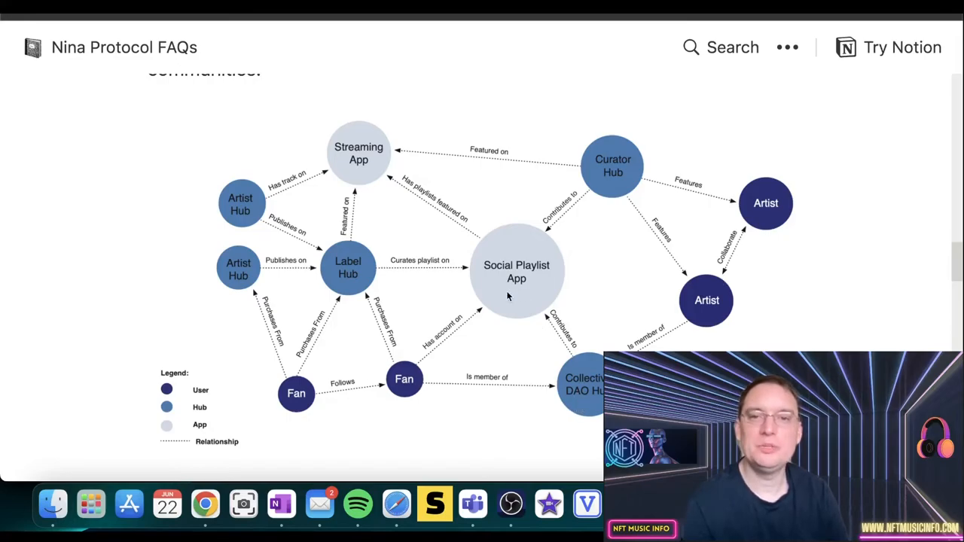
mouse_move(474, 288)
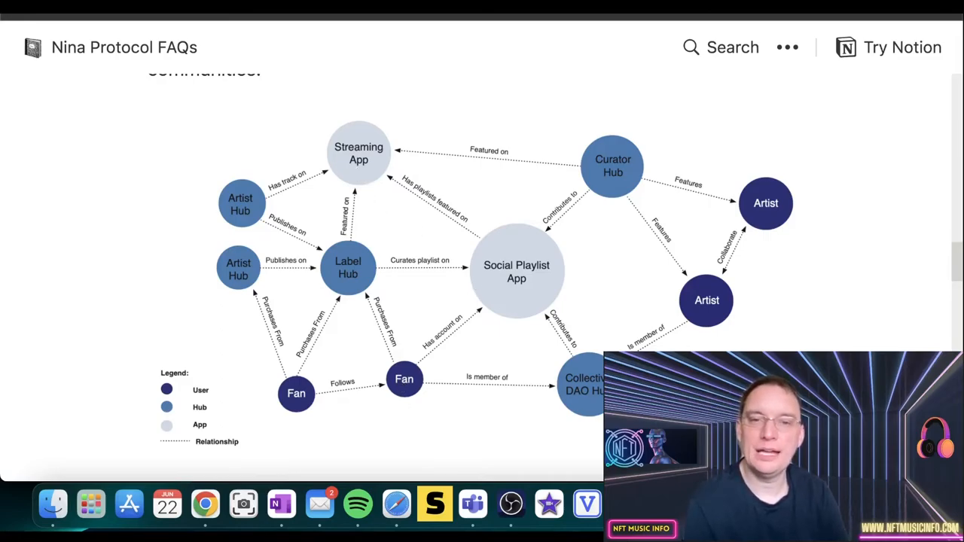
mouse_move(475, 312)
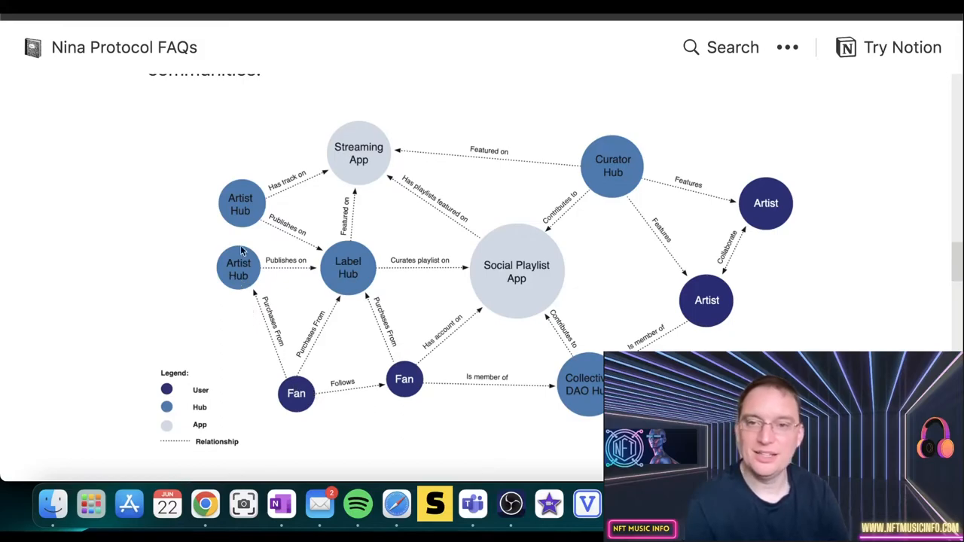
mouse_move(340, 277)
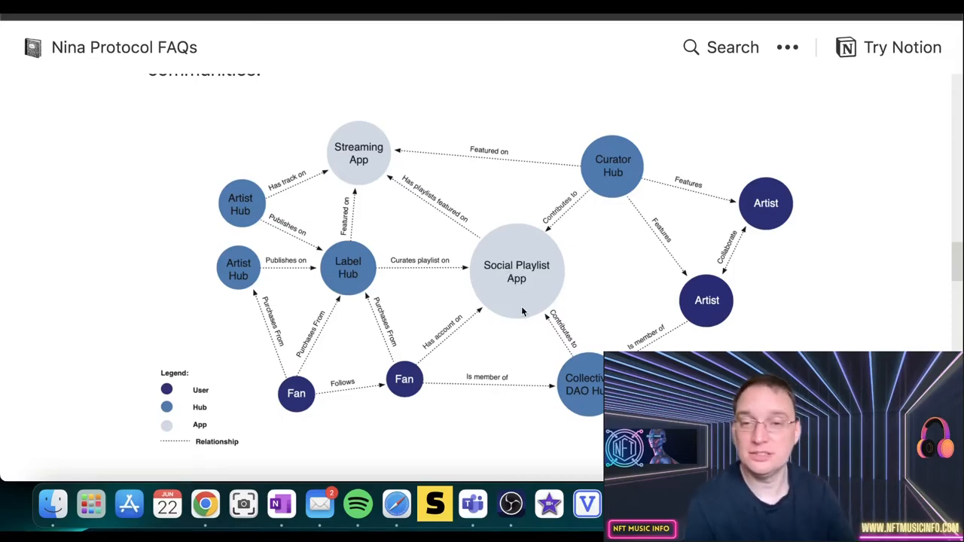
mouse_move(348, 260)
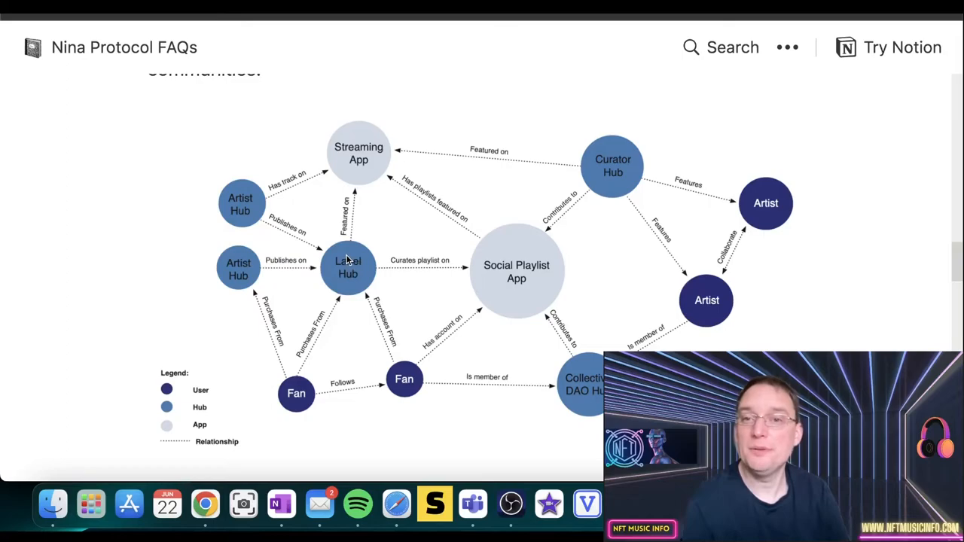
mouse_move(441, 154)
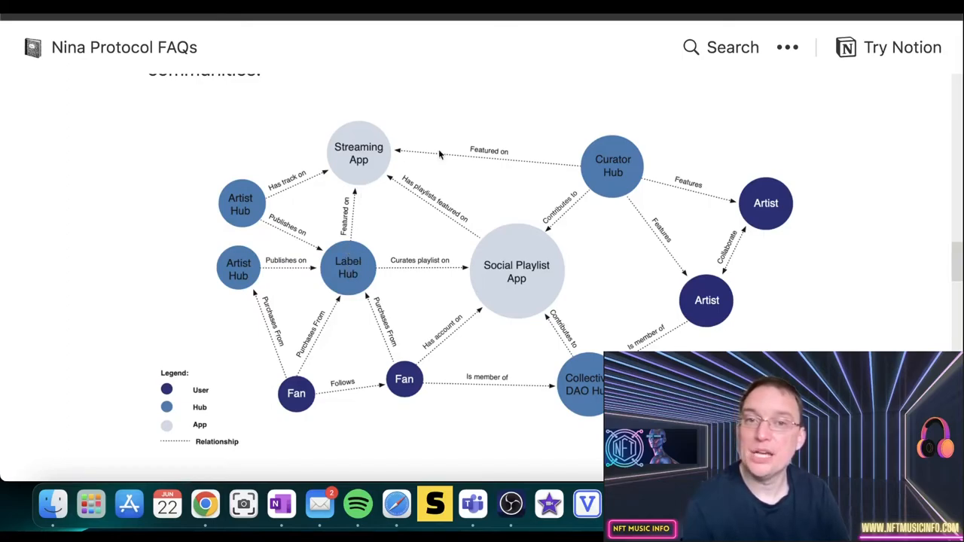
mouse_move(339, 154)
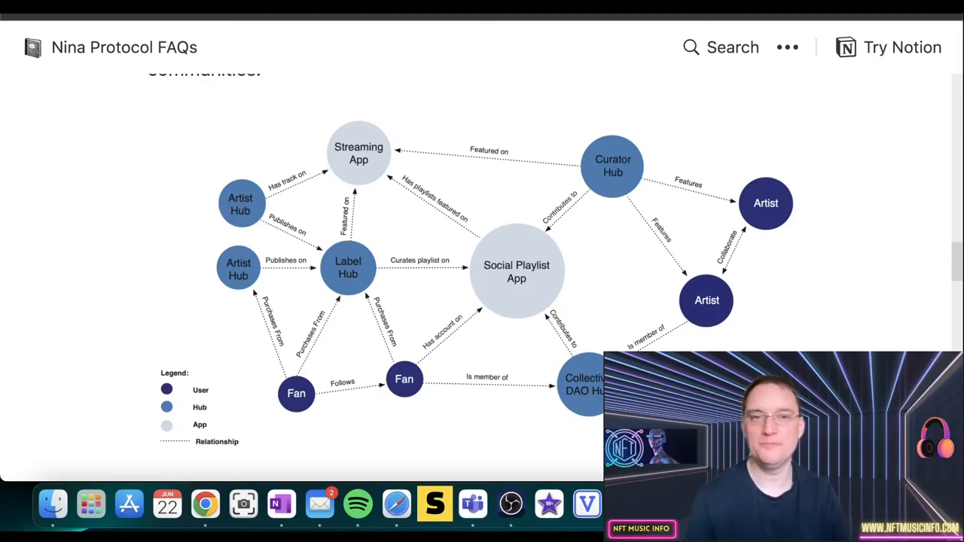
mouse_move(613, 266)
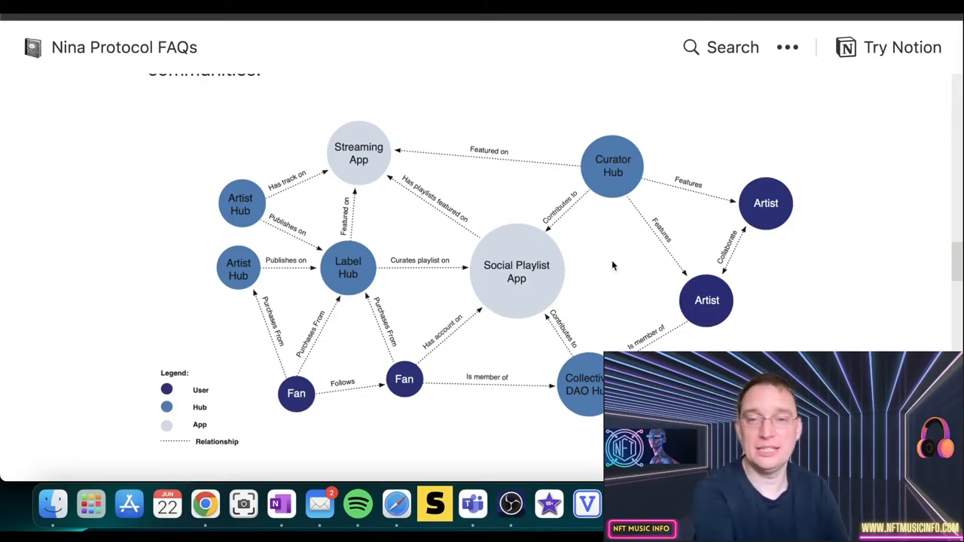
Scroll past the zoomed hub diagram to the Hub creation capabilities list.
scroll("down", 3)
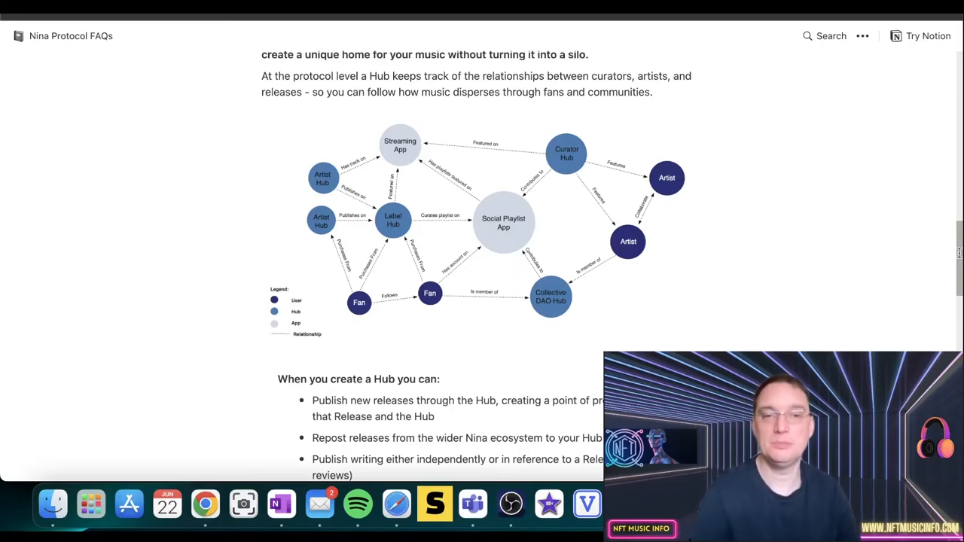
Scroll to the 'Why should I publish my music on Nina?' answer.
scroll("down", 3)
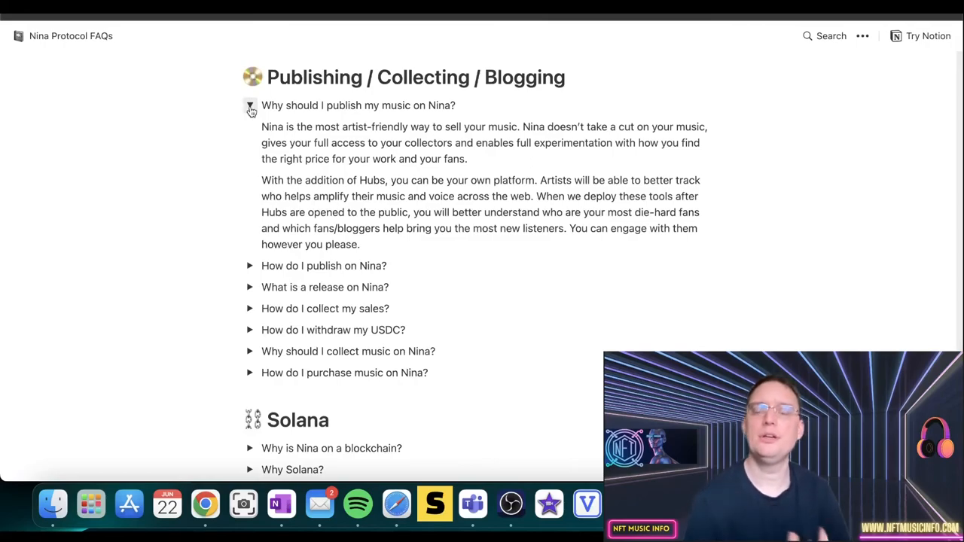